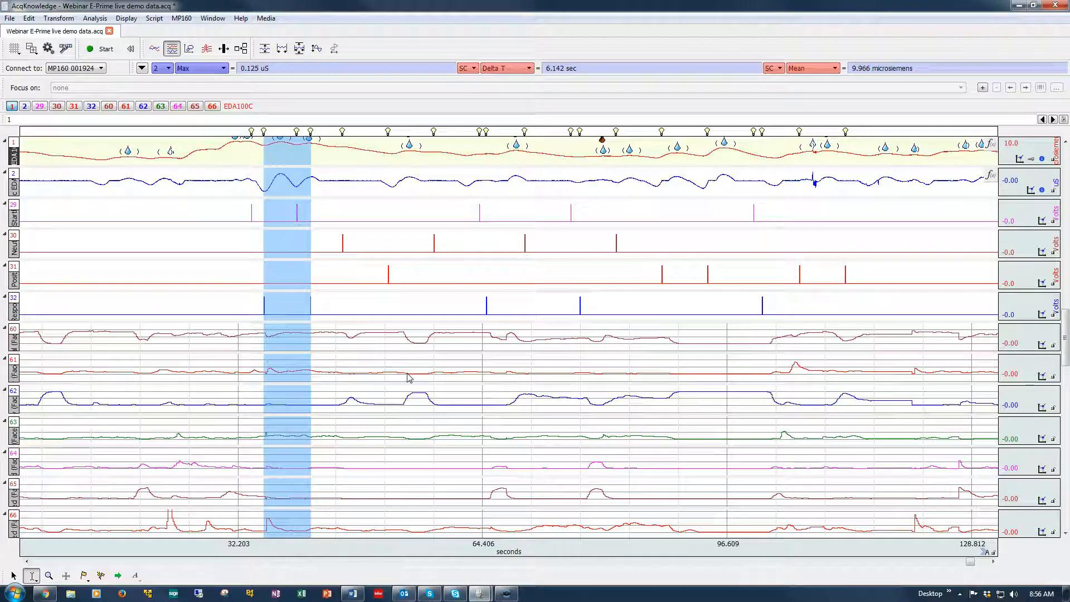
Step: Show the Analysis commands, including the Focus Areas definition options
left_click(95, 17)
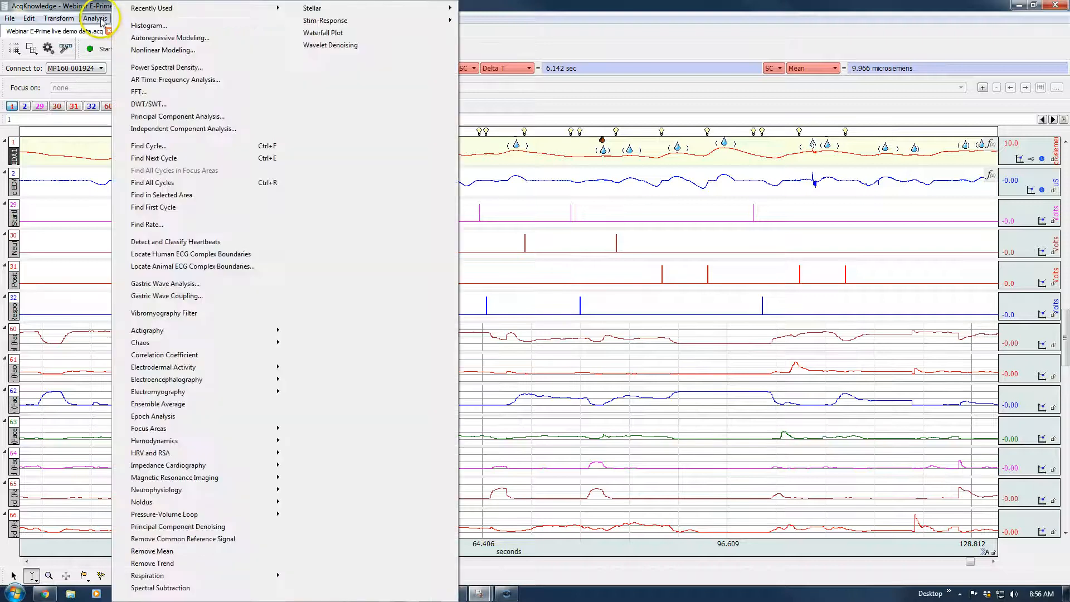
mouse_move(166, 210)
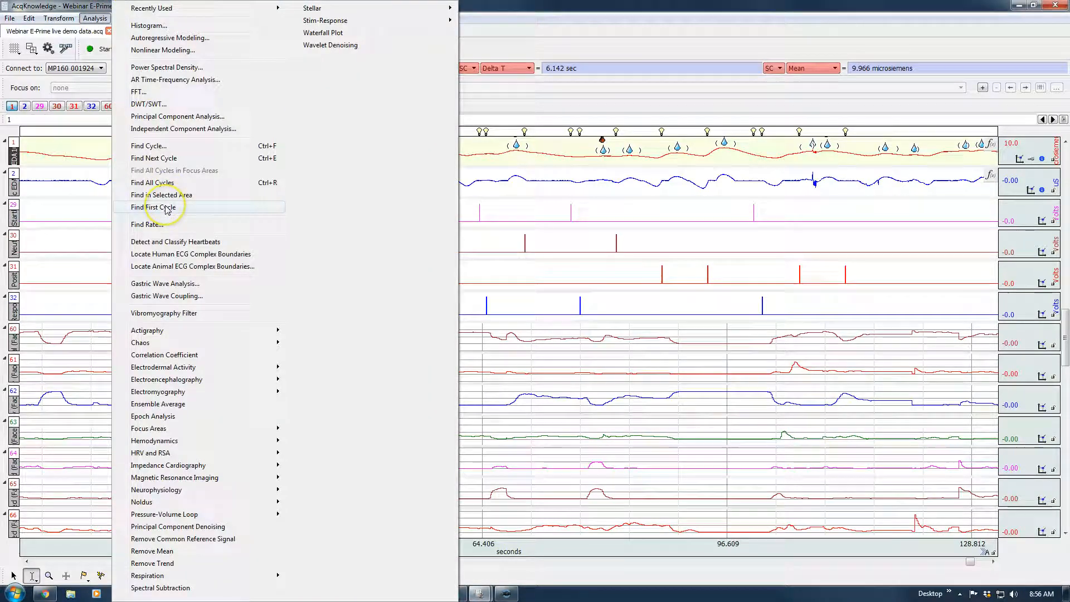
mouse_move(167, 144)
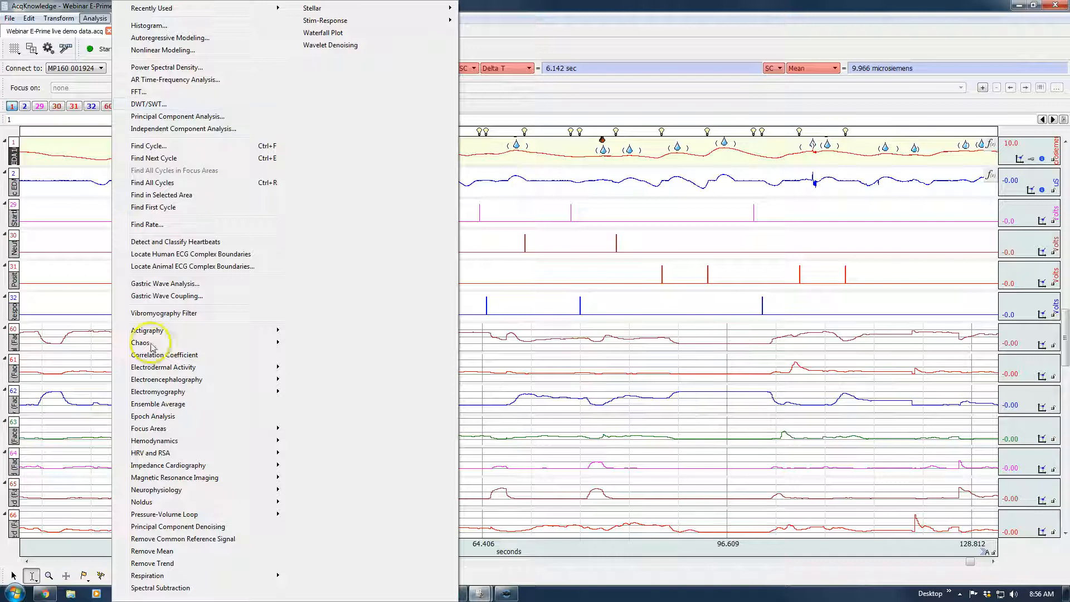
mouse_move(148, 428)
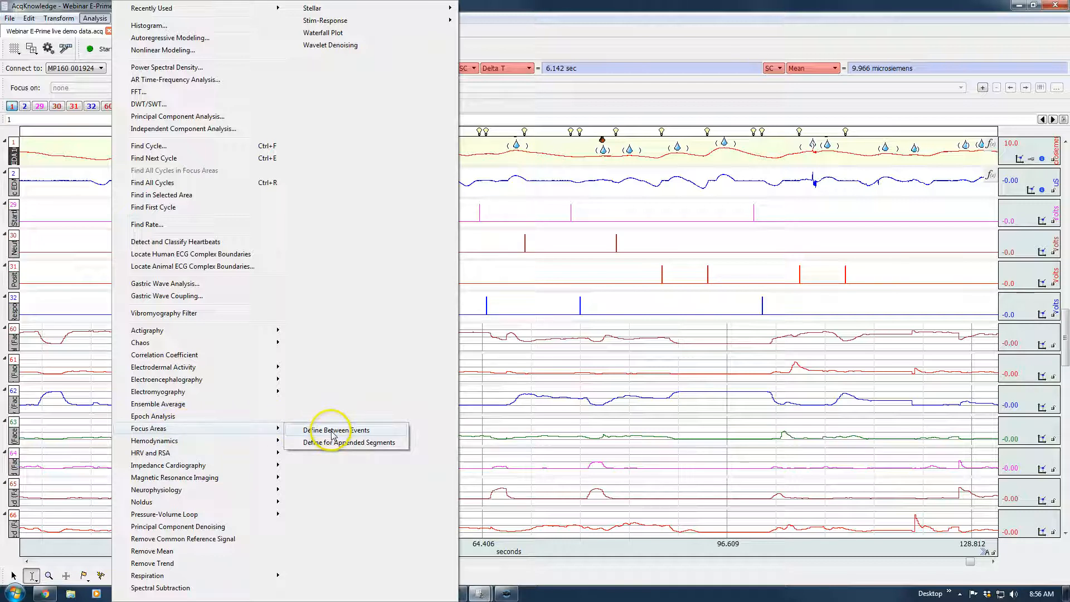
Step: Begin defining focus areas between events, with the settings dialog moved aside
left_click(334, 431)
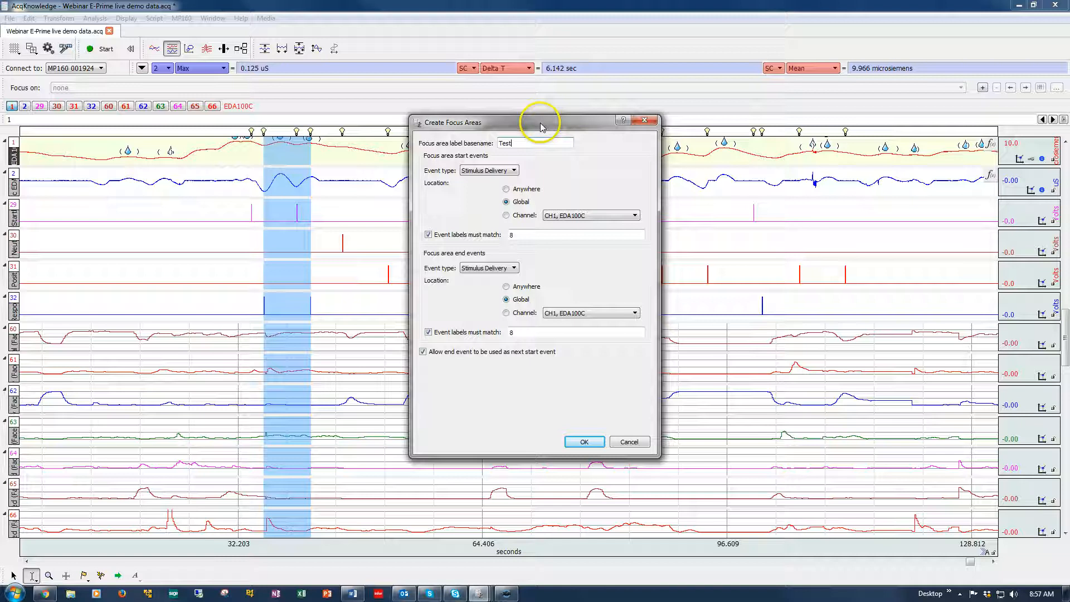
left_click_drag(540, 122, 468, 174)
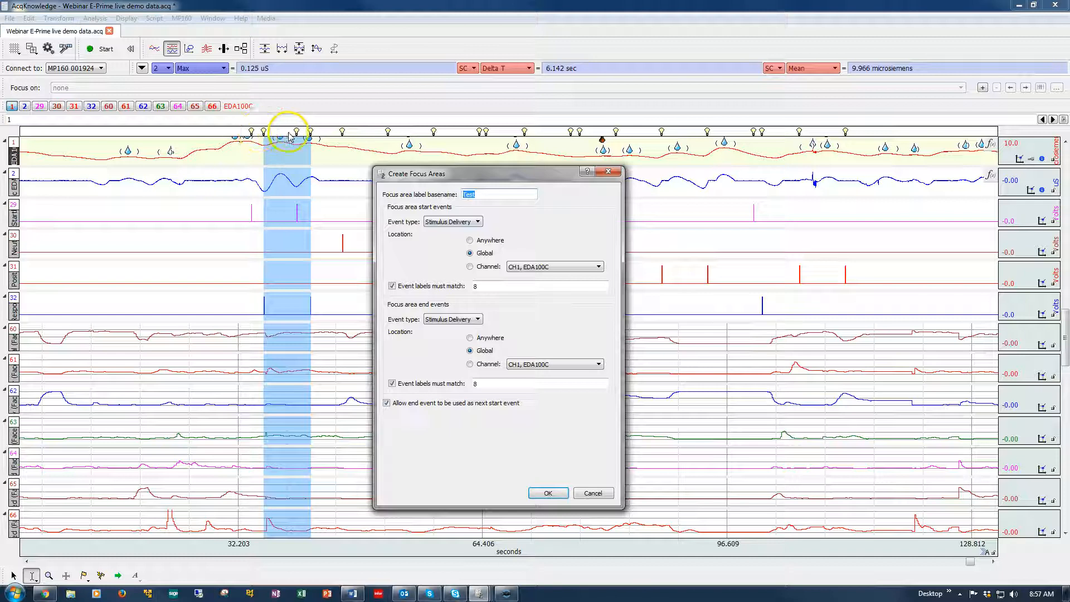
mouse_move(479, 134)
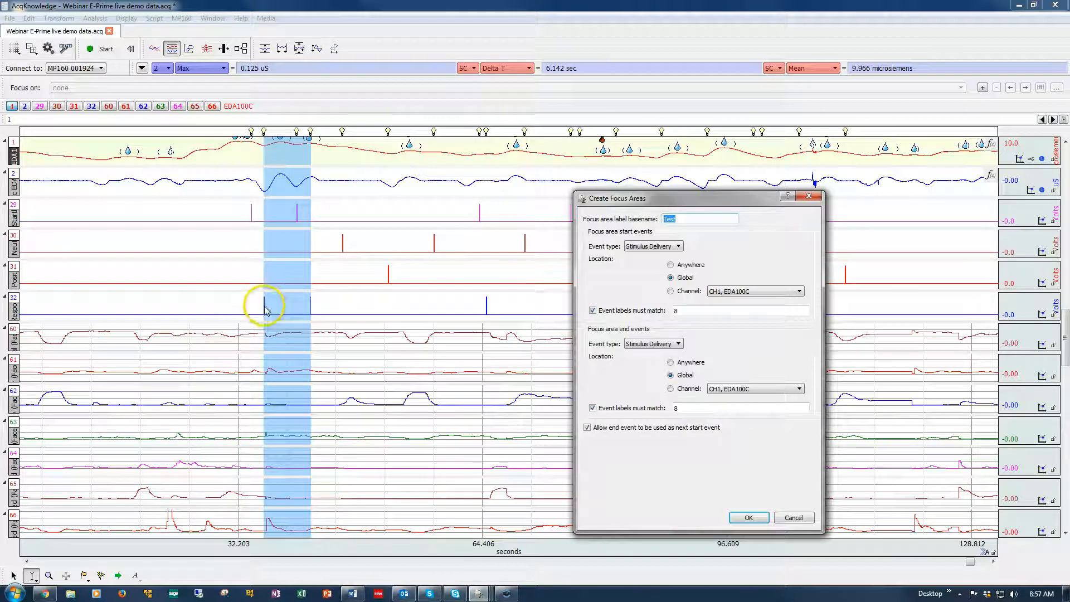
mouse_move(311, 305)
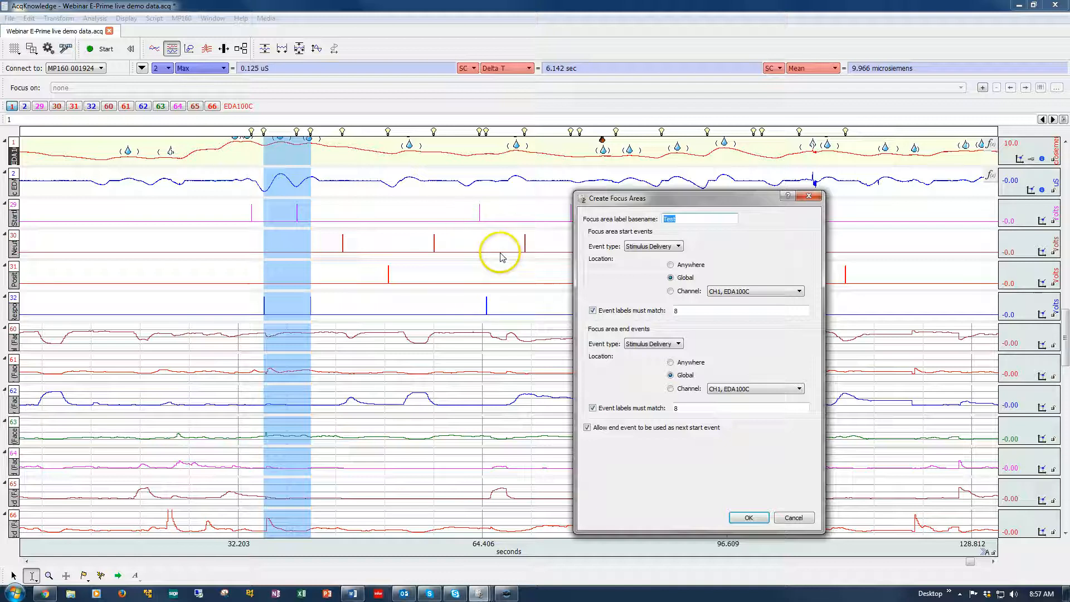
left_click_drag(649, 199, 533, 208)
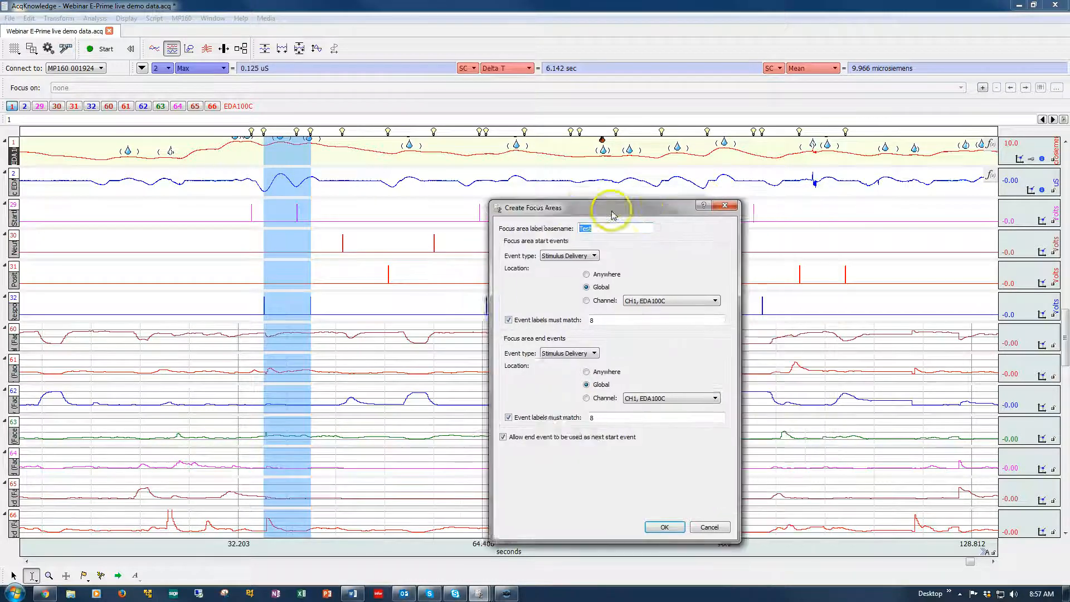
left_click_drag(611, 207, 583, 214)
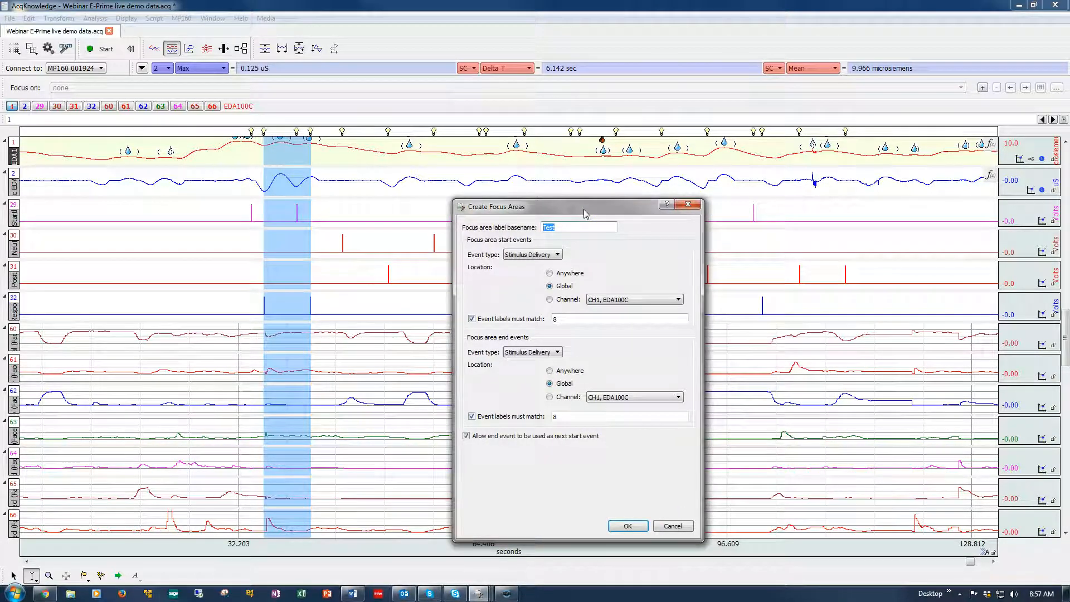
Step: Choose Stim/Response > Stimulus Delivery as the start event type
left_click(556, 254)
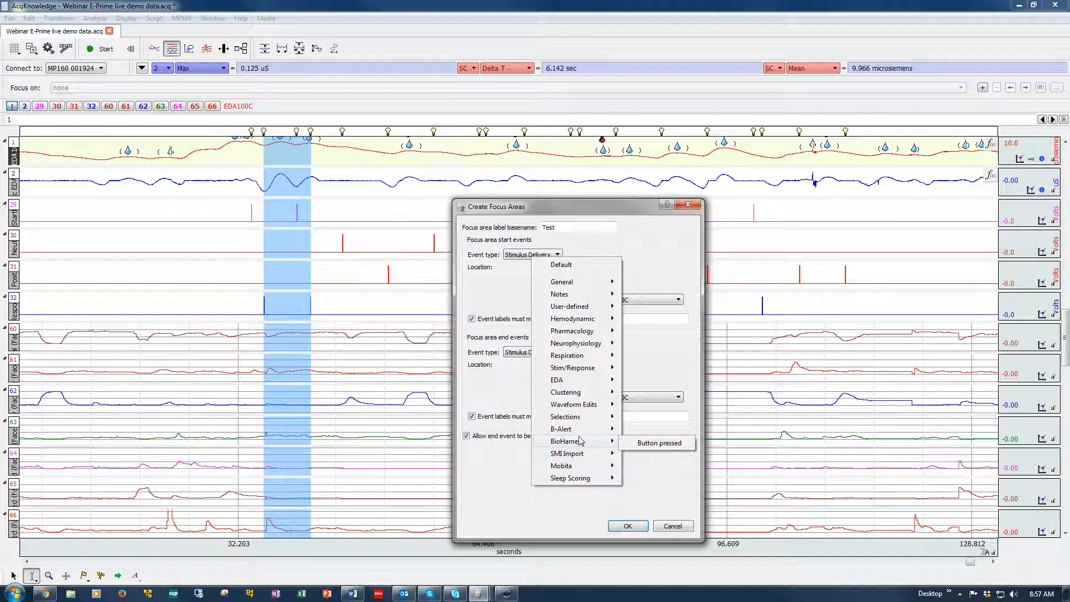
mouse_move(572, 383)
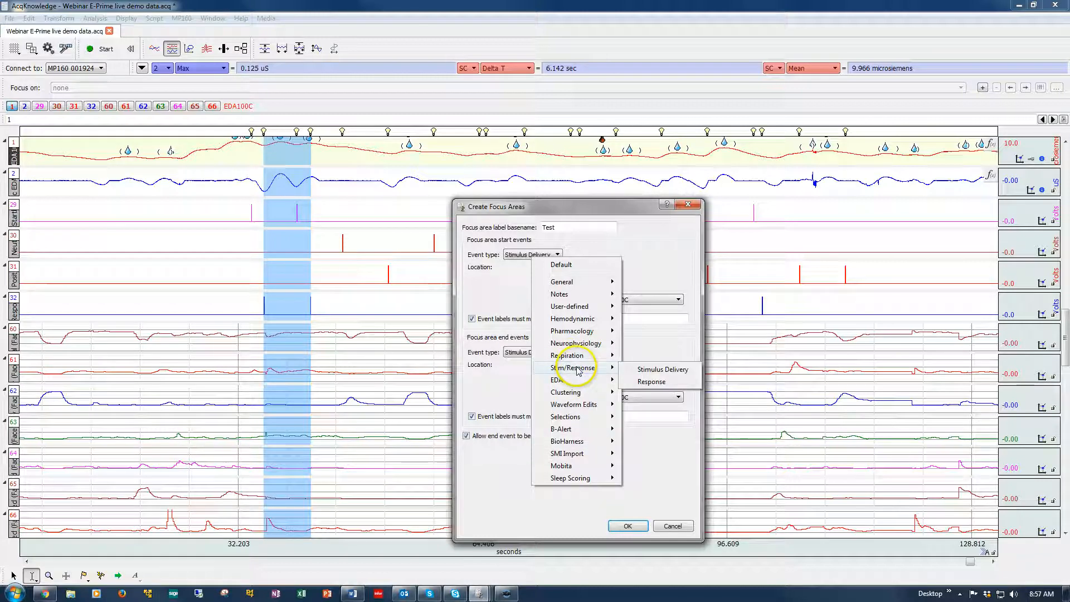
left_click(659, 369)
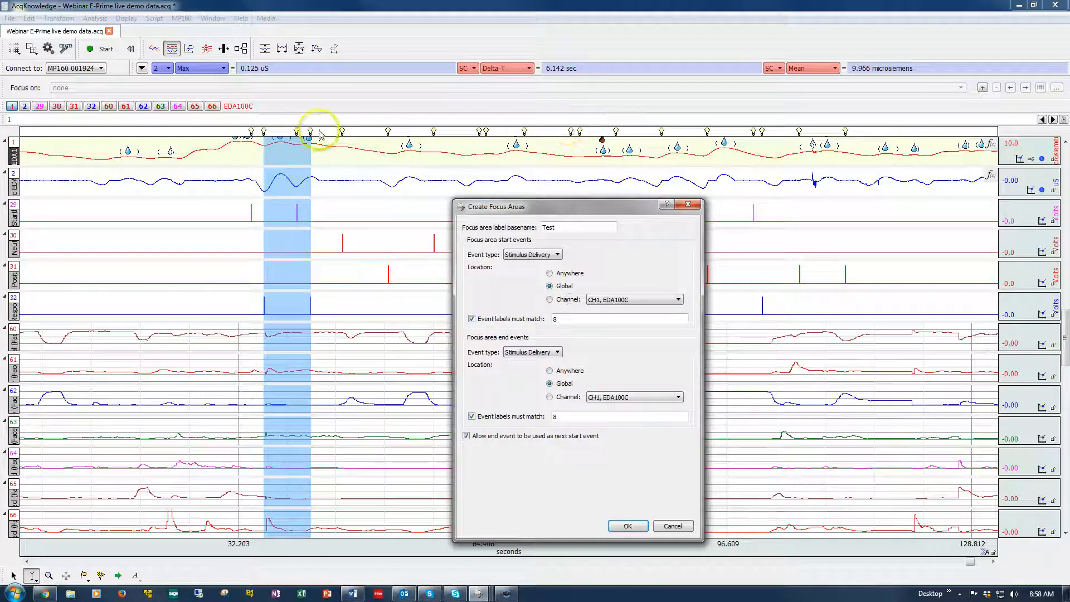
mouse_move(287, 140)
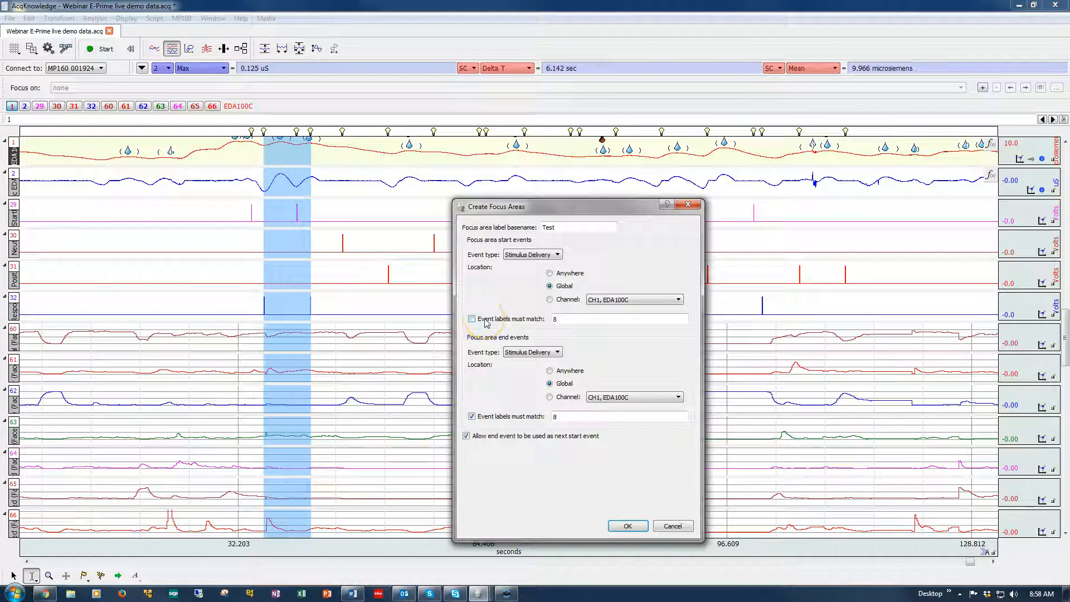
Step: Require start events to match label 1
left_click(471, 319)
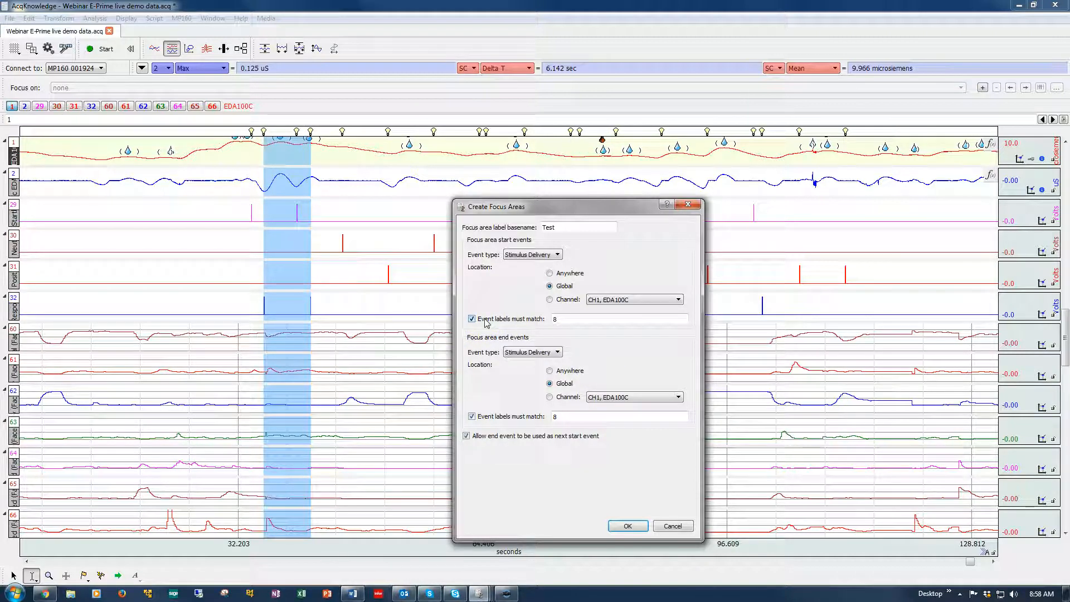
mouse_move(442, 267)
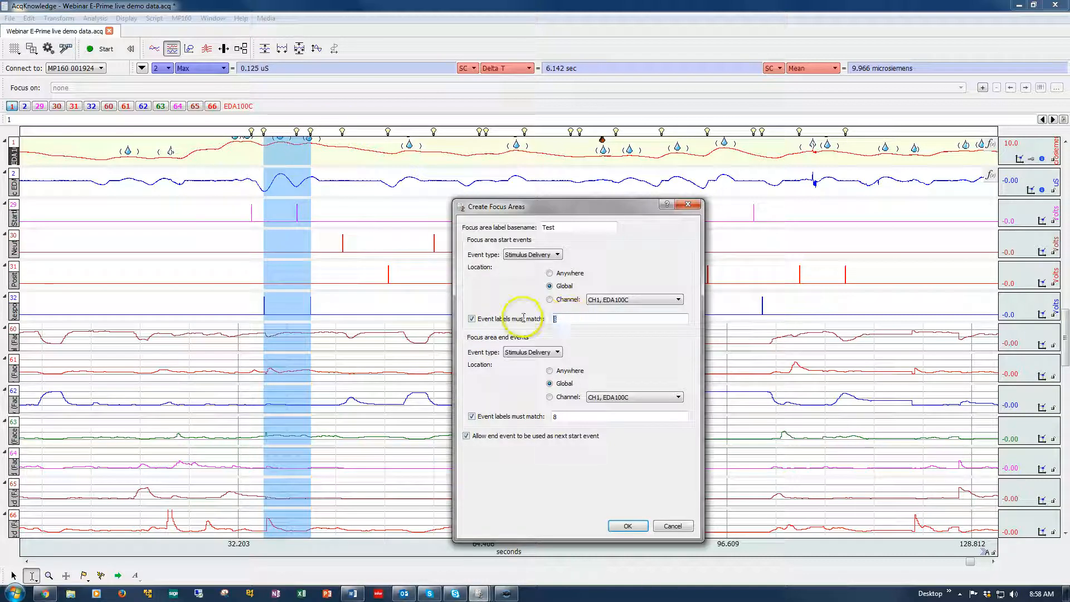
left_click(614, 319)
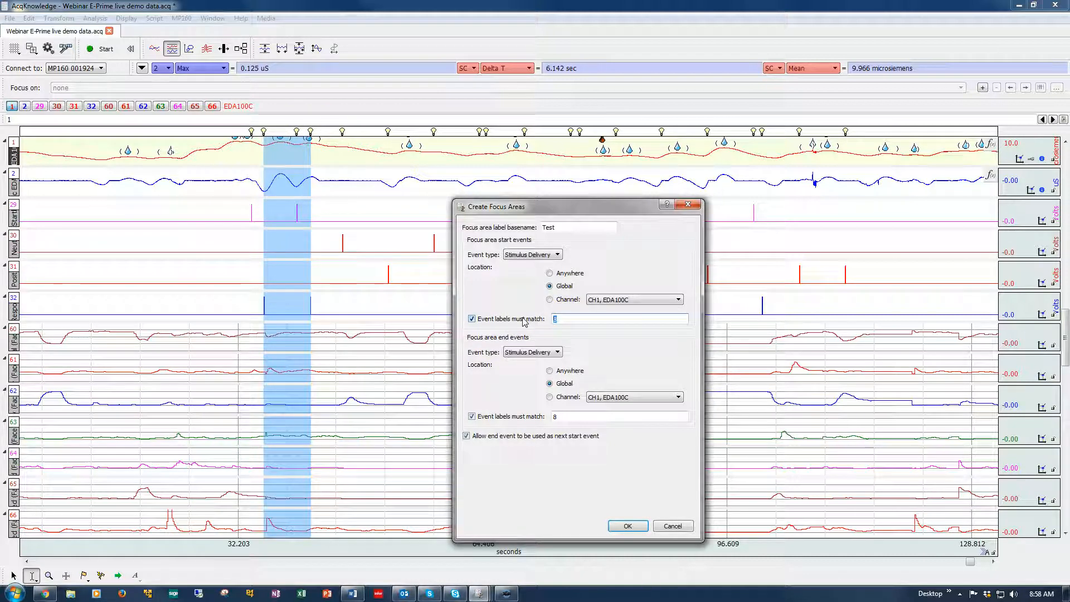
type("1")
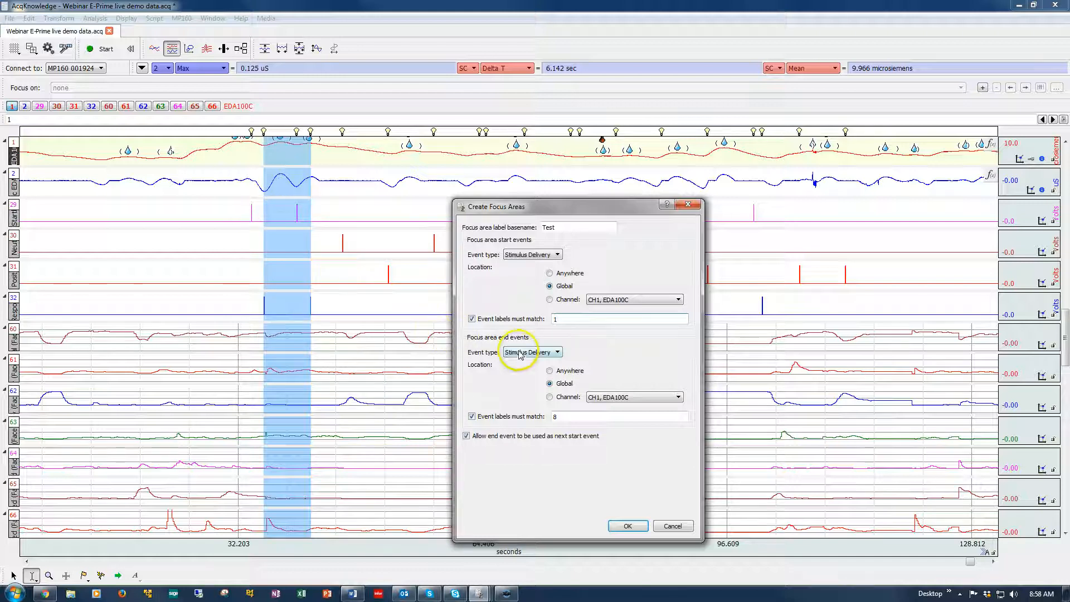
mouse_move(531, 352)
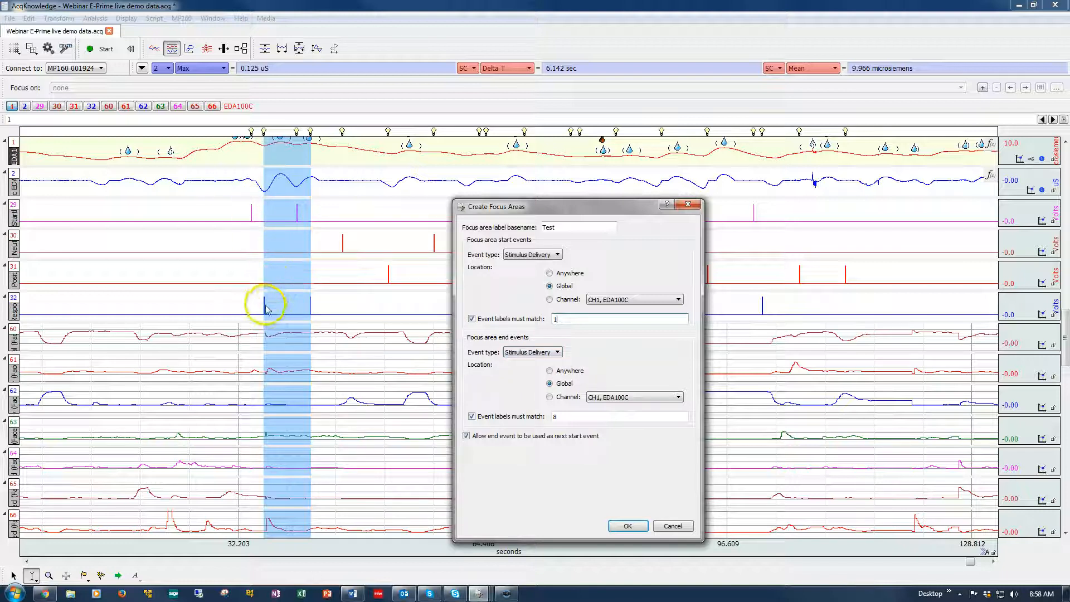
mouse_move(508, 361)
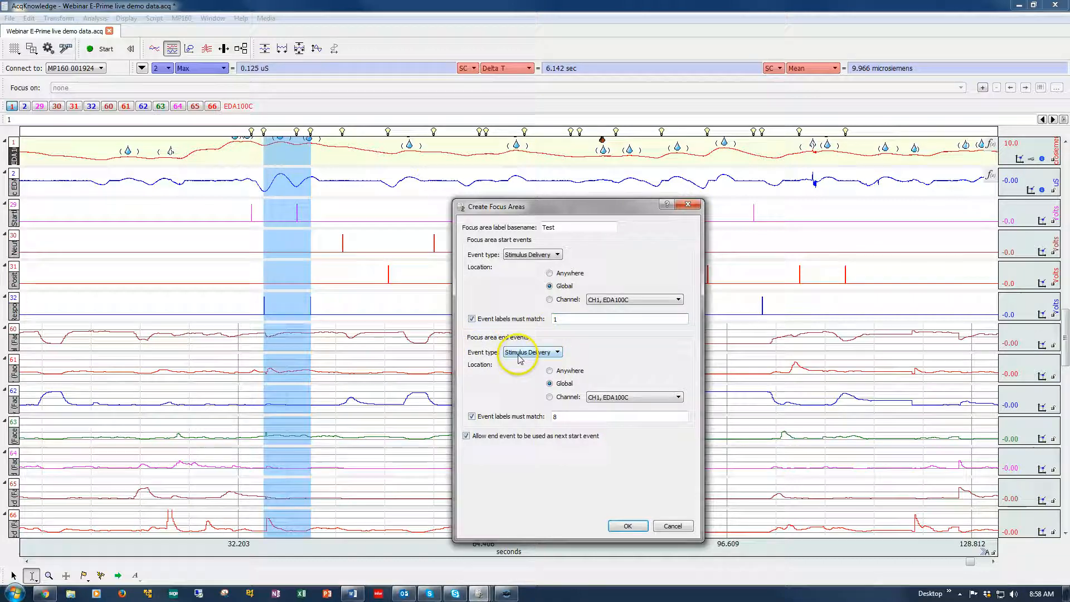
Step: Review the end event type choices and view the Stimulus Delivery events list
left_click(530, 351)
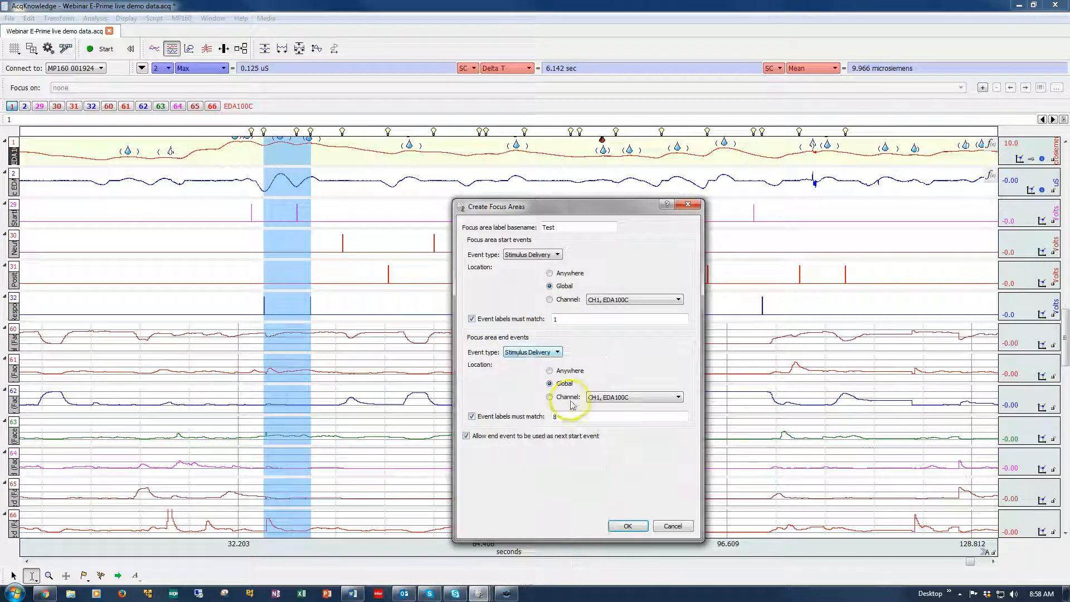
left_click(550, 383)
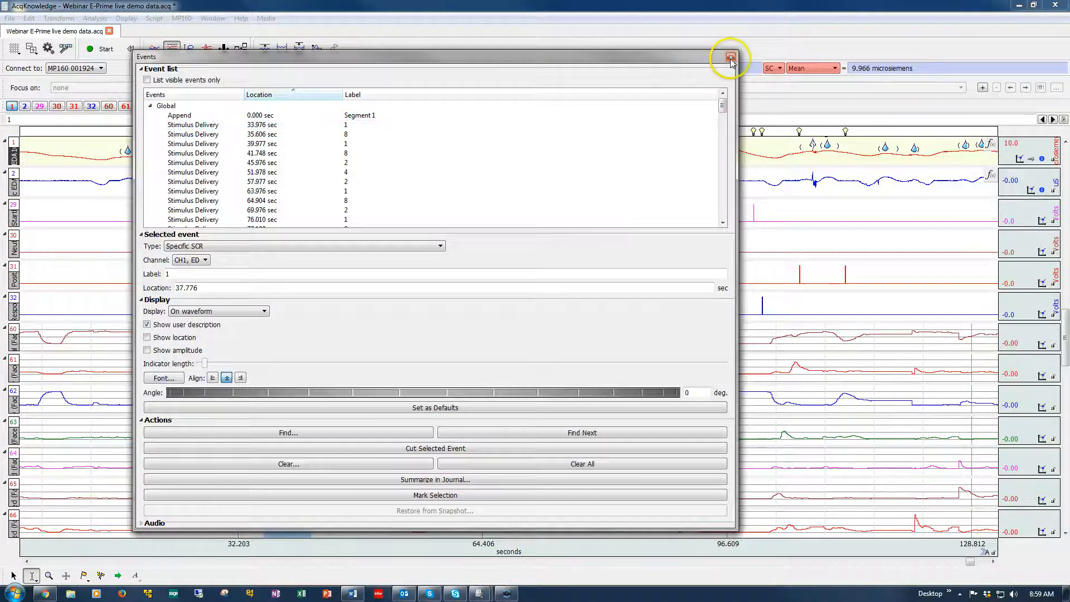
Step: Close the events list, redefine between events and stop end events being reused as next starts
left_click(729, 57)
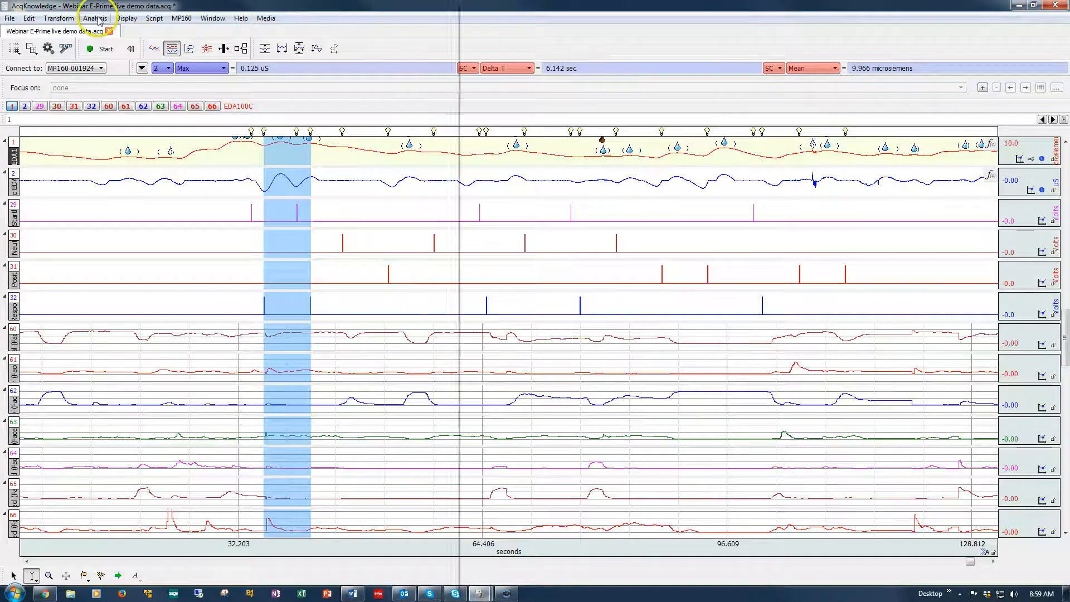
left_click(93, 17)
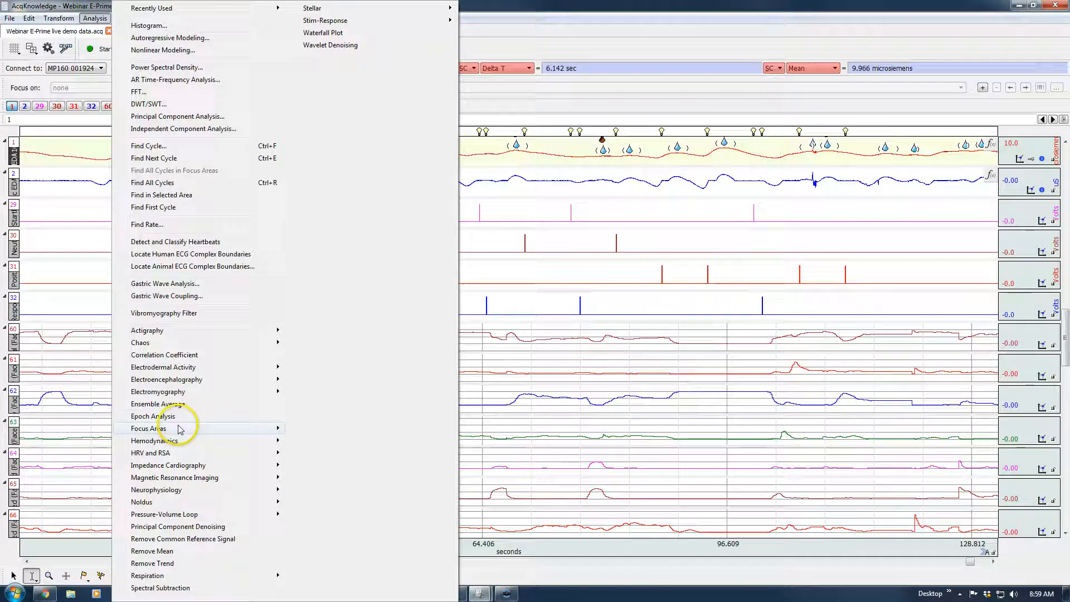
mouse_move(153, 428)
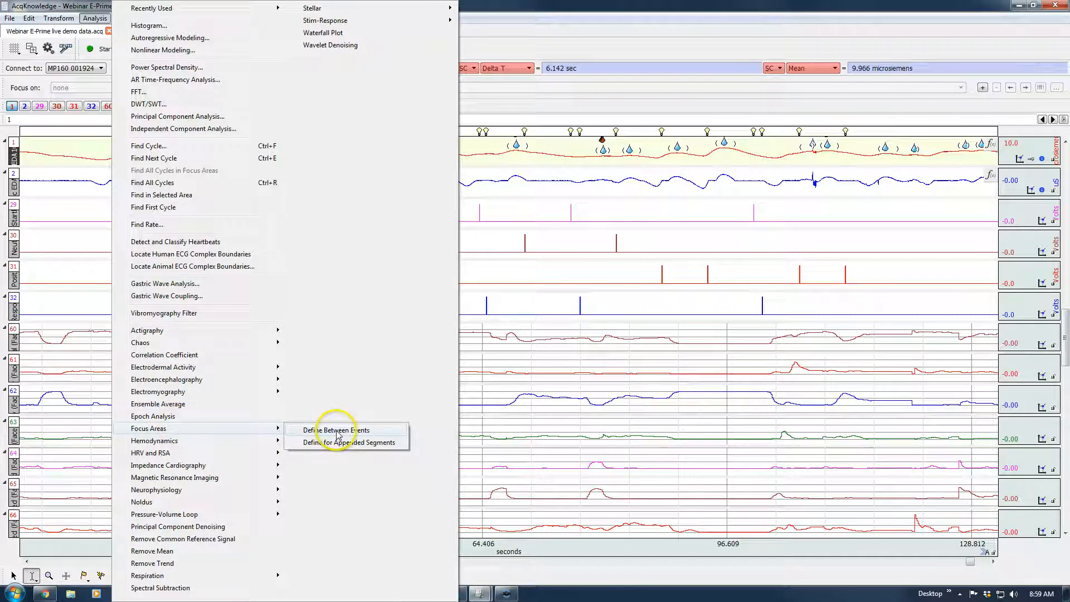
left_click(336, 431)
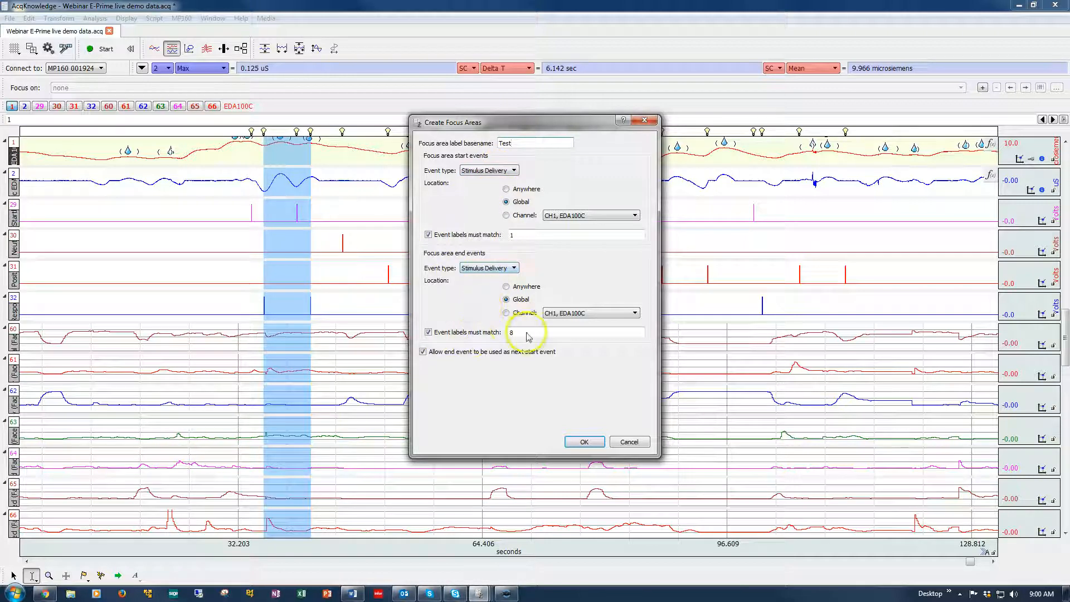
left_click(423, 351)
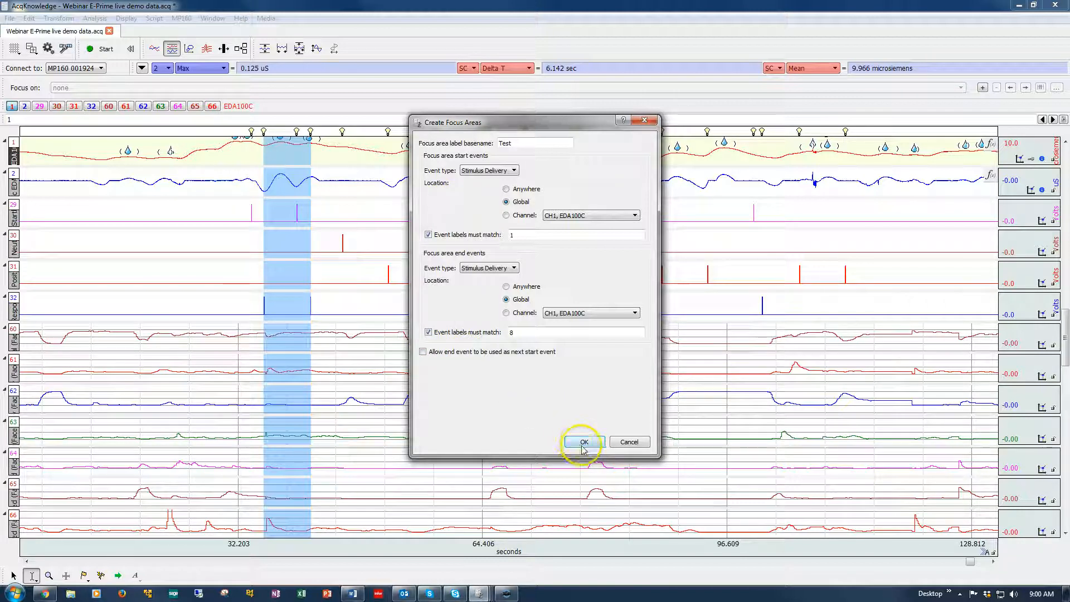
Step: Create the focus areas Test 1 through Test 5 between the matching stimulus events
left_click(583, 442)
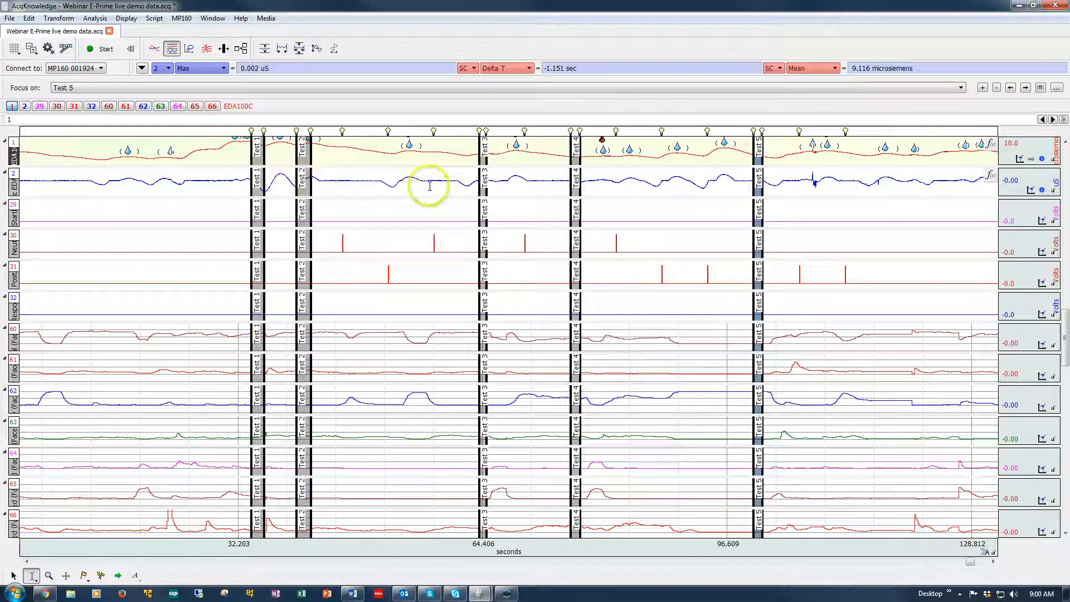
mouse_move(714, 263)
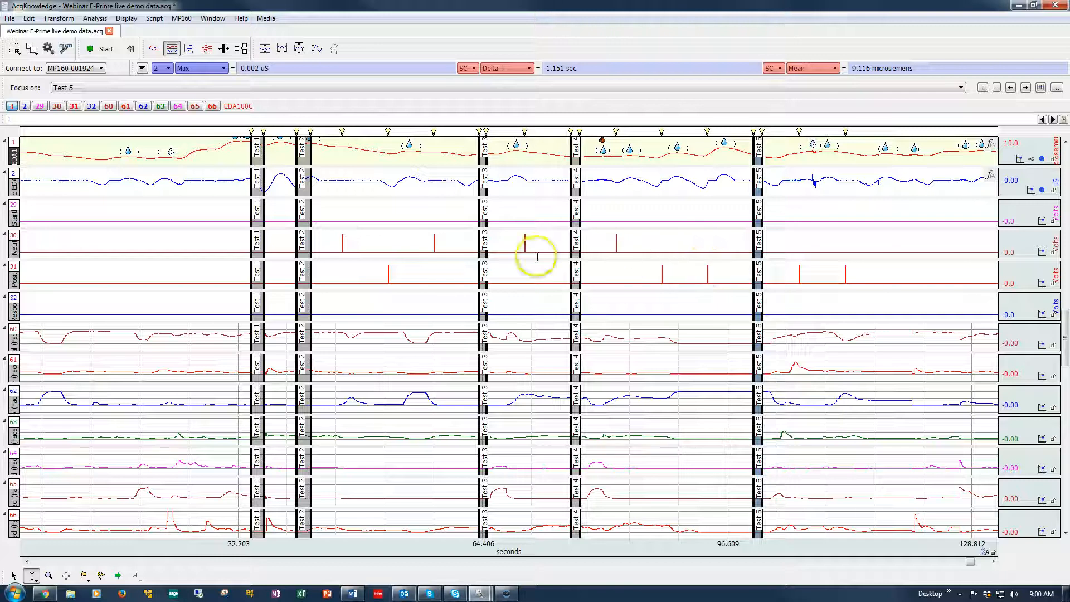
mouse_move(400, 276)
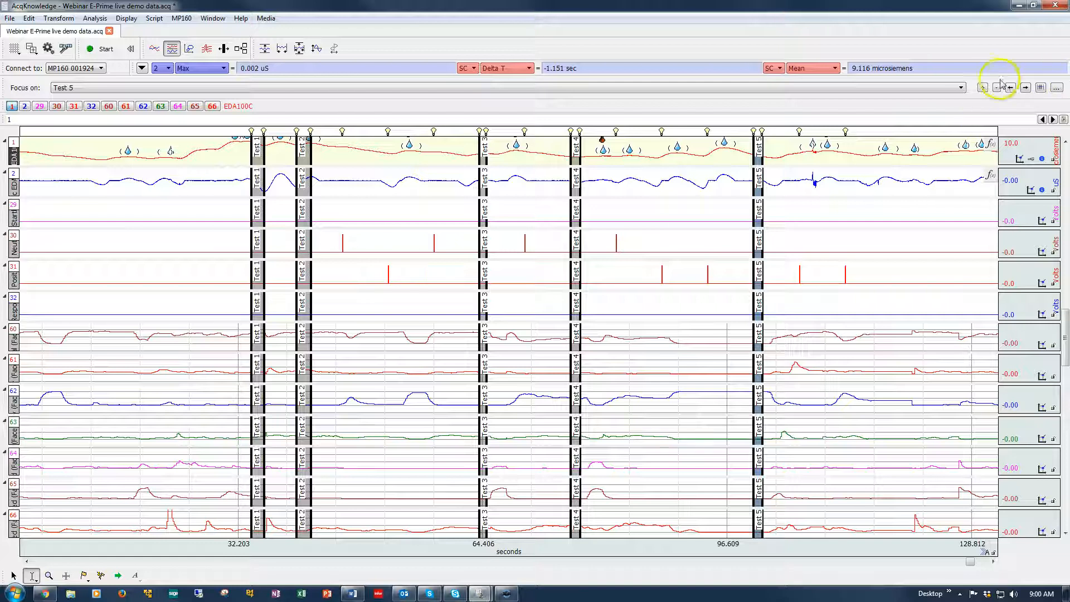
Step: Remove focus areas Test 5 down to Test 1, confirming each, until none remain
left_click(1010, 87)
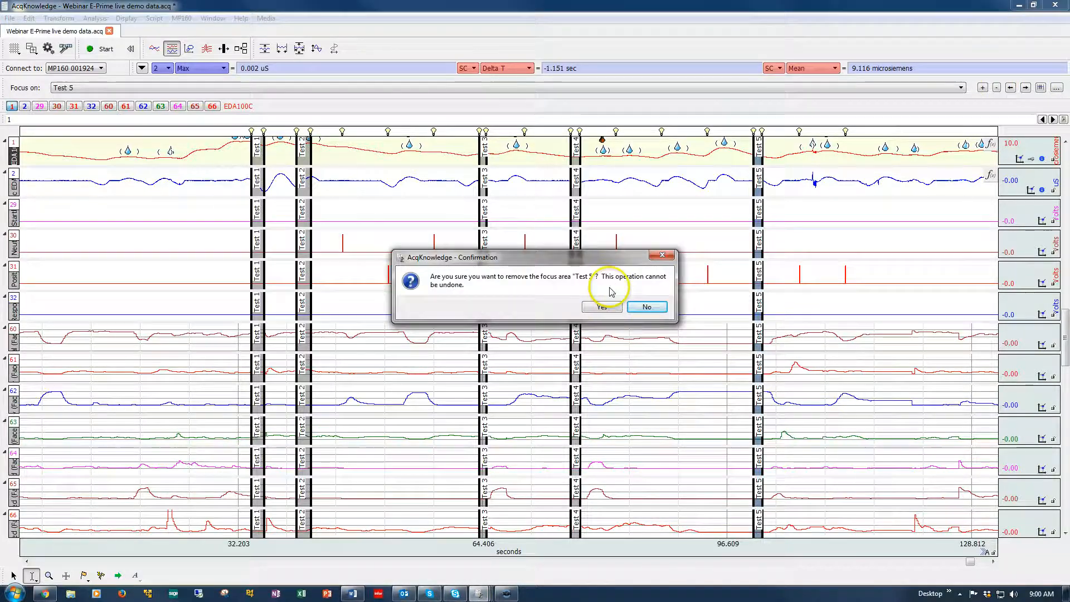
left_click(601, 307)
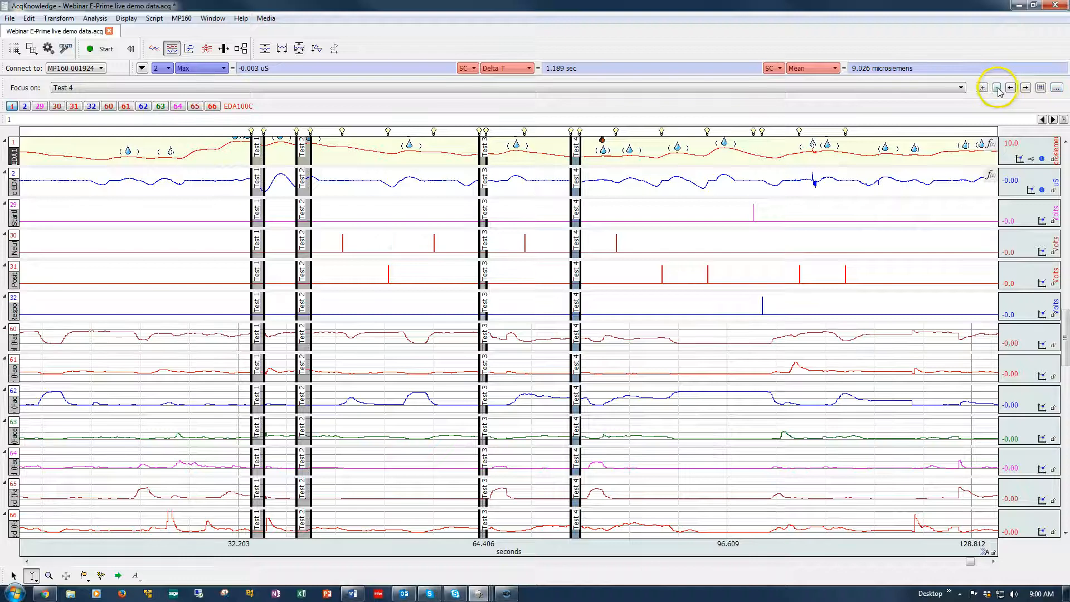
left_click(1012, 87)
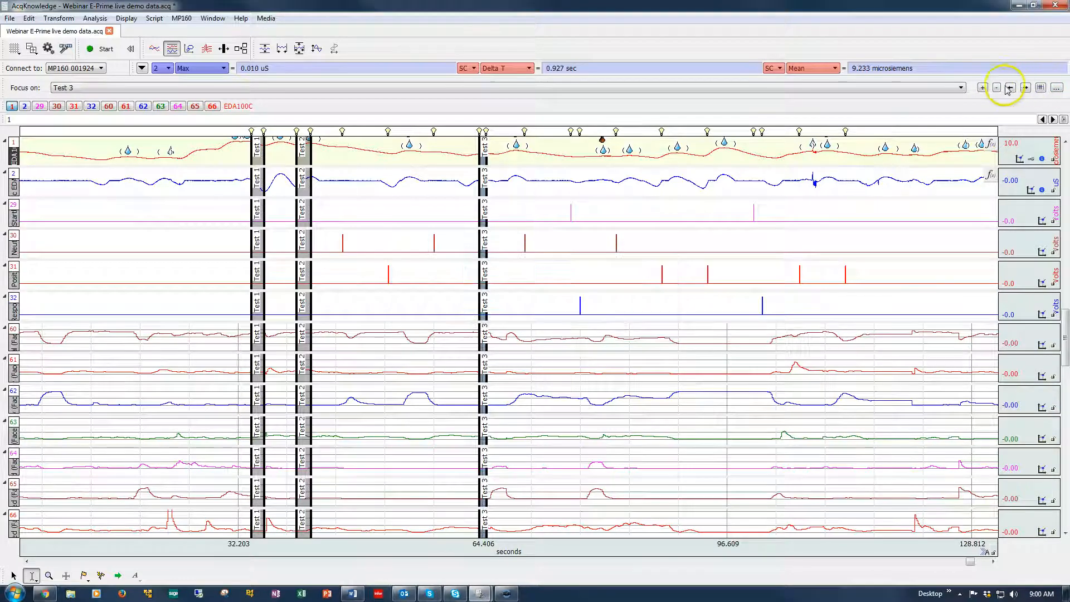
left_click(996, 87)
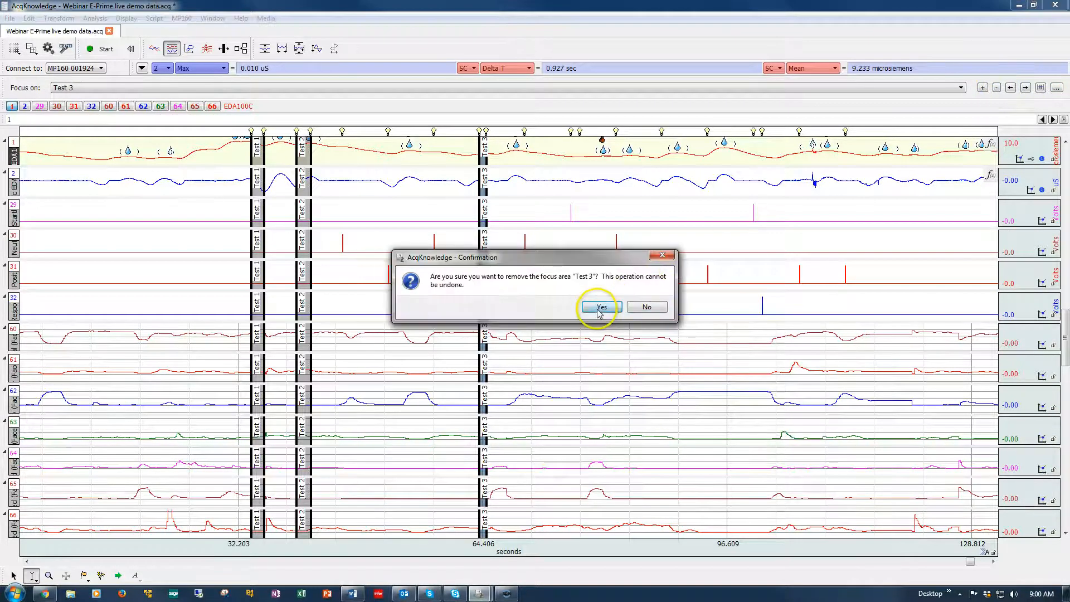
left_click(600, 307)
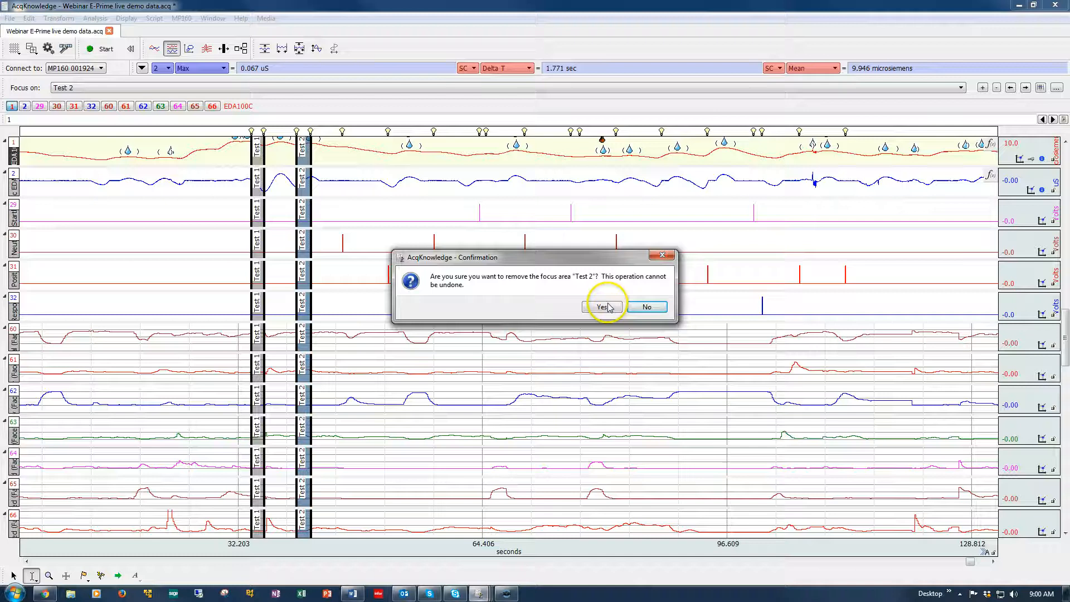
left_click(601, 307)
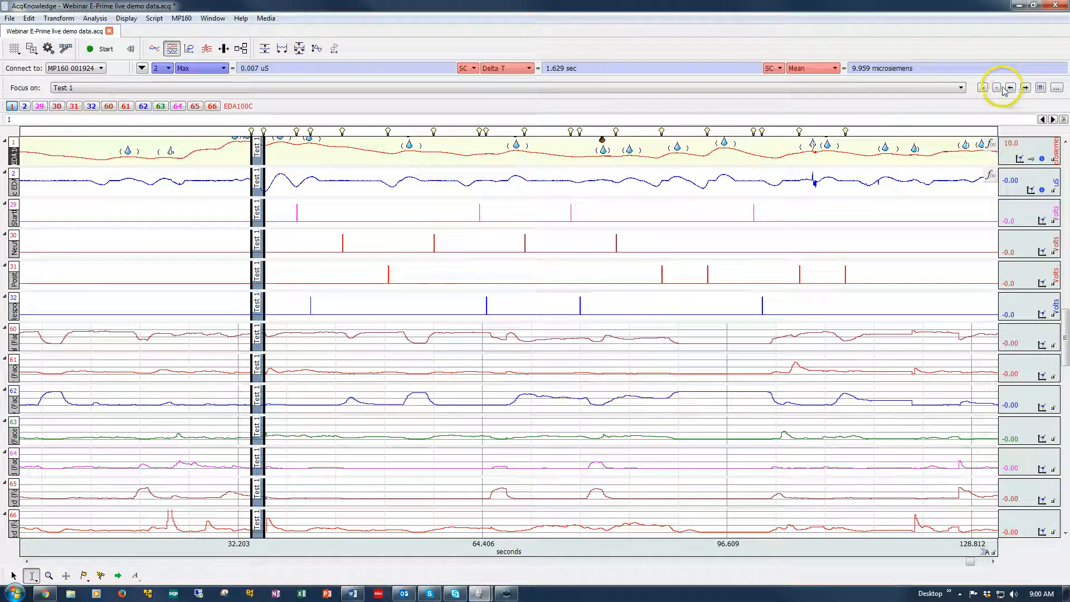
left_click(997, 87)
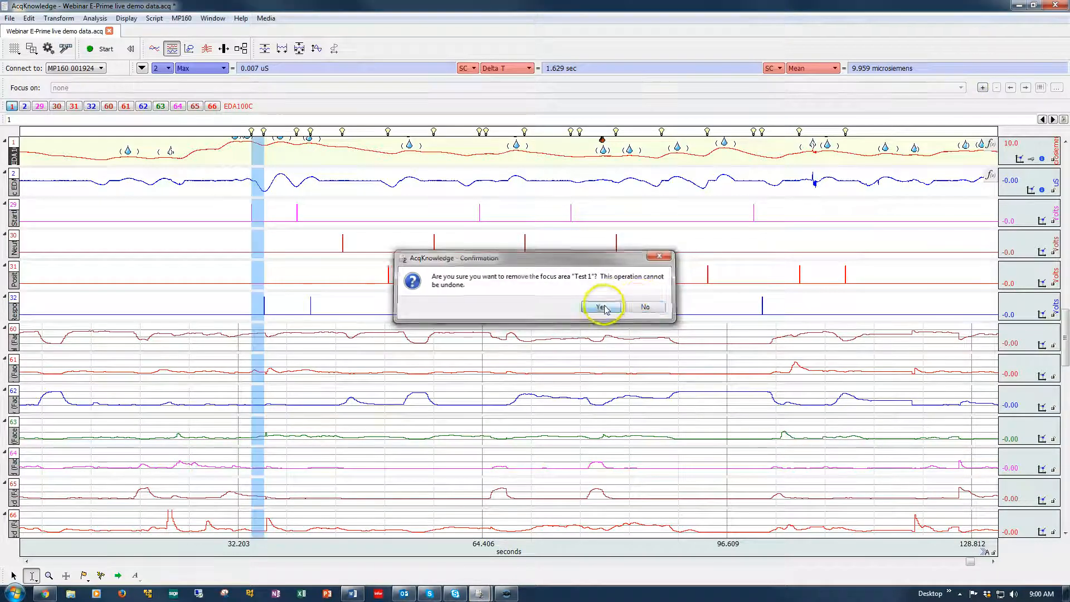
left_click(602, 307)
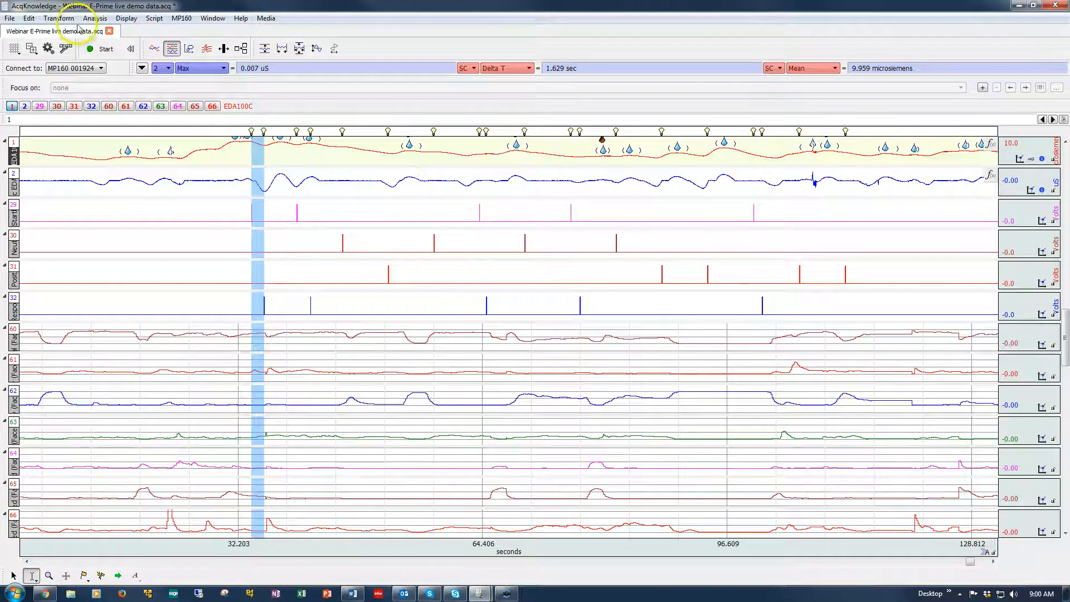
Step: Define focus areas between stimulus events with start and end labels both matching 8
left_click(94, 18)
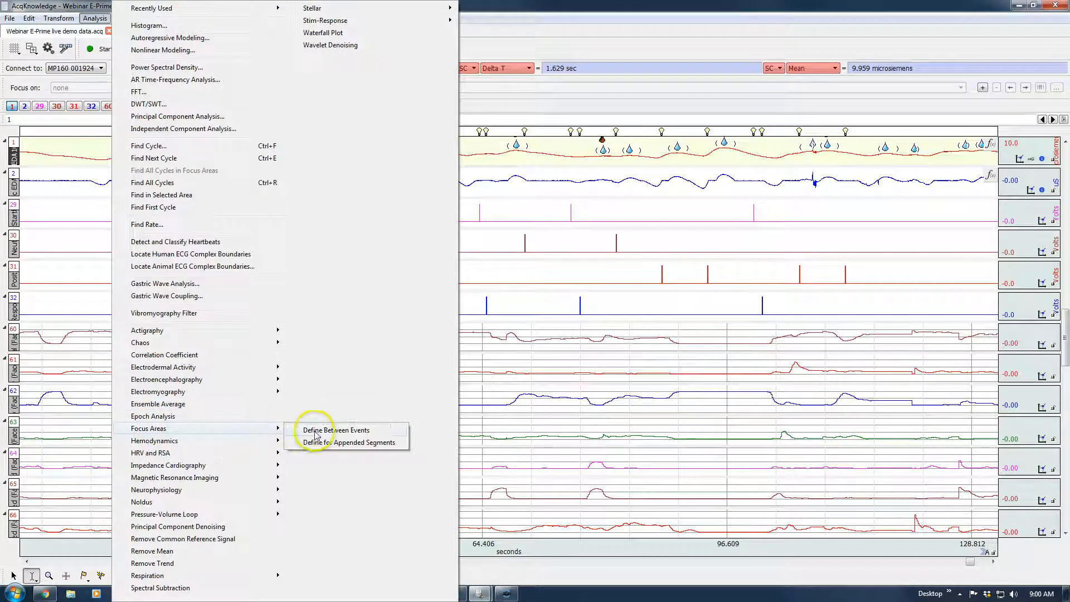
left_click(336, 430)
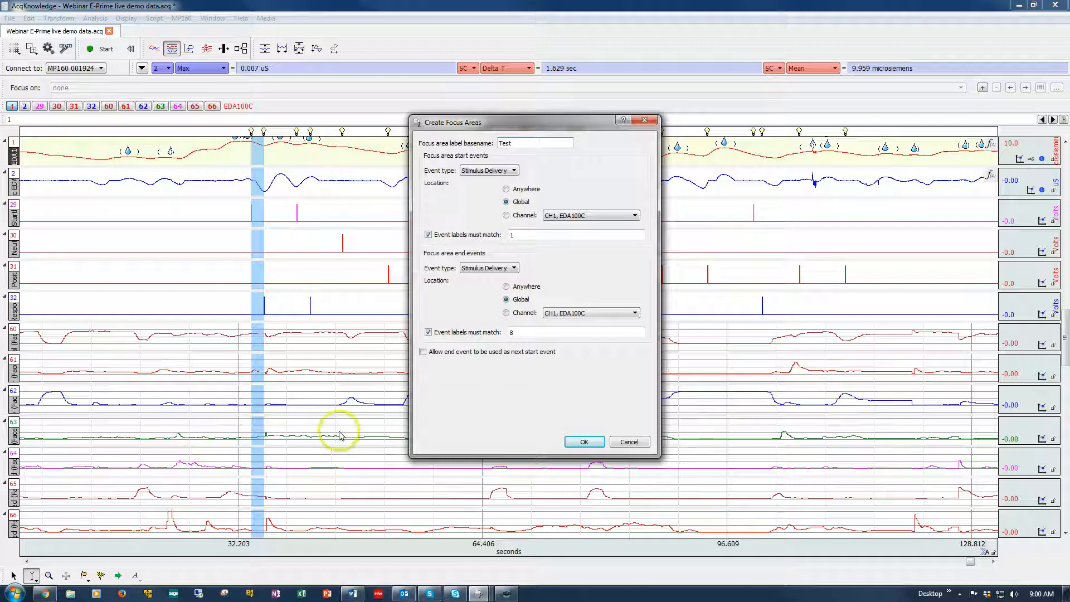
left_click(575, 234)
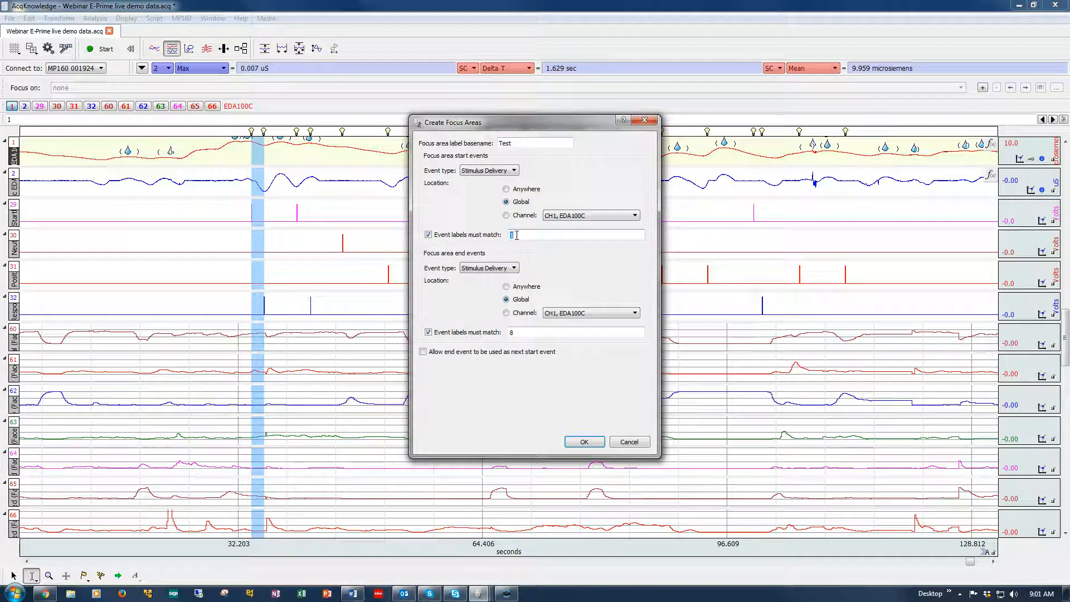
type("8")
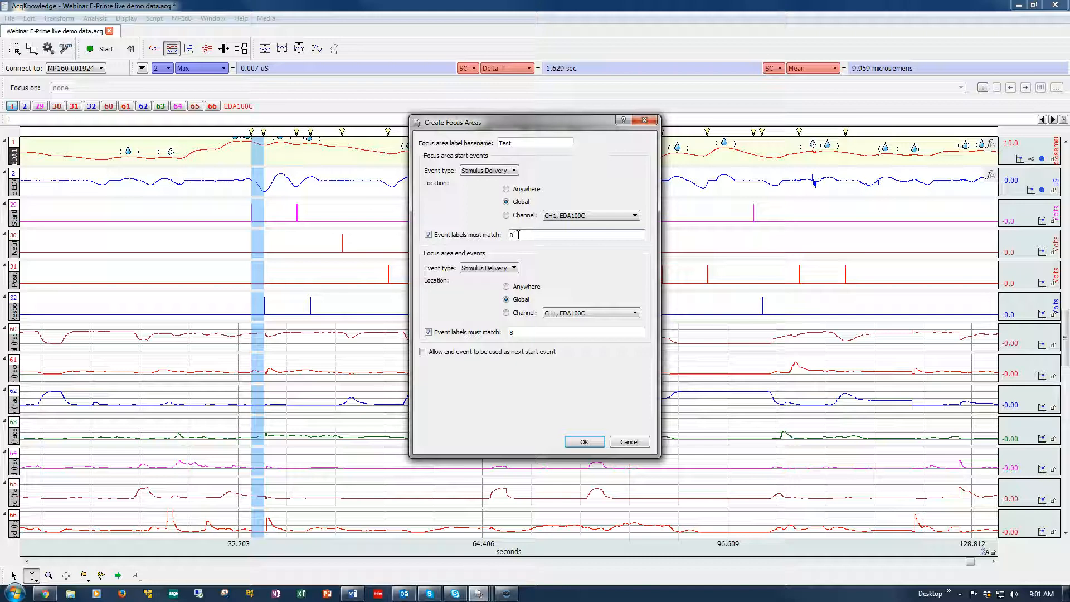
mouse_move(518, 234)
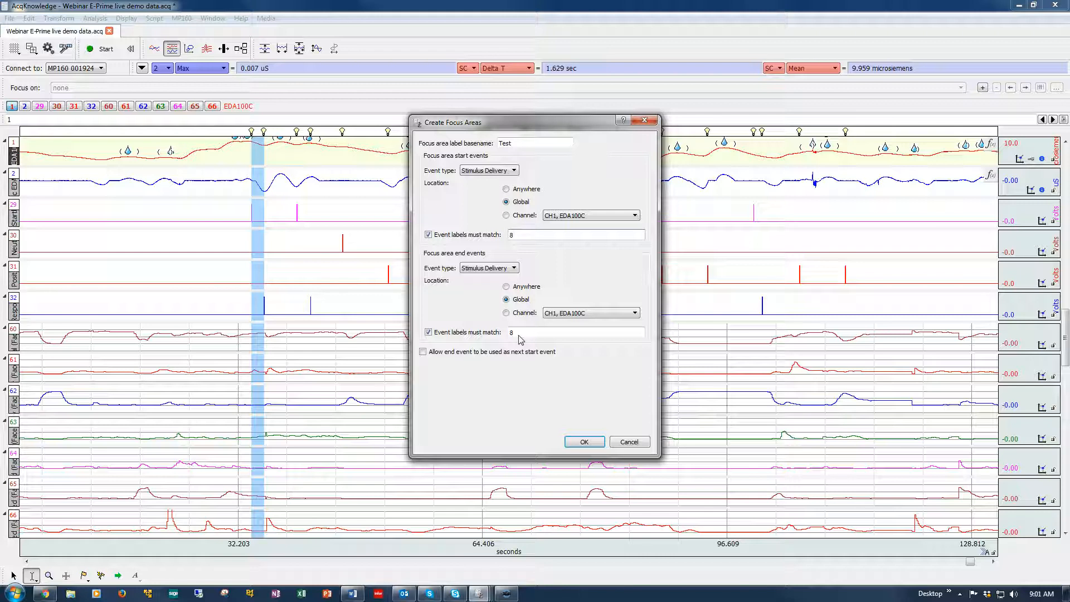
left_click(583, 441)
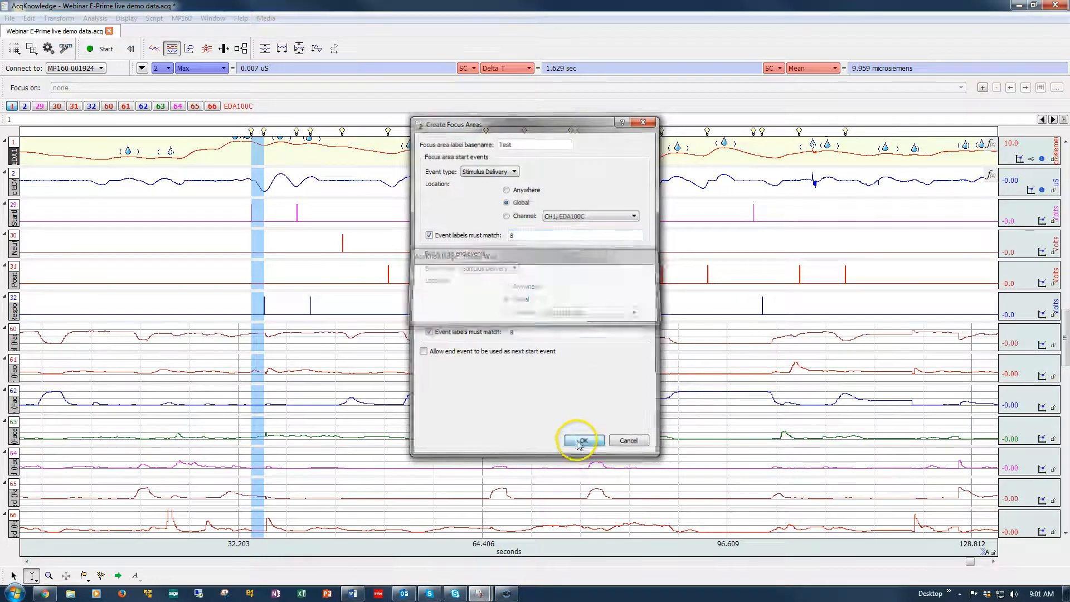
Step: Confirm the new Test 1 and Test 2 areas and remove Test 2
left_click(580, 440)
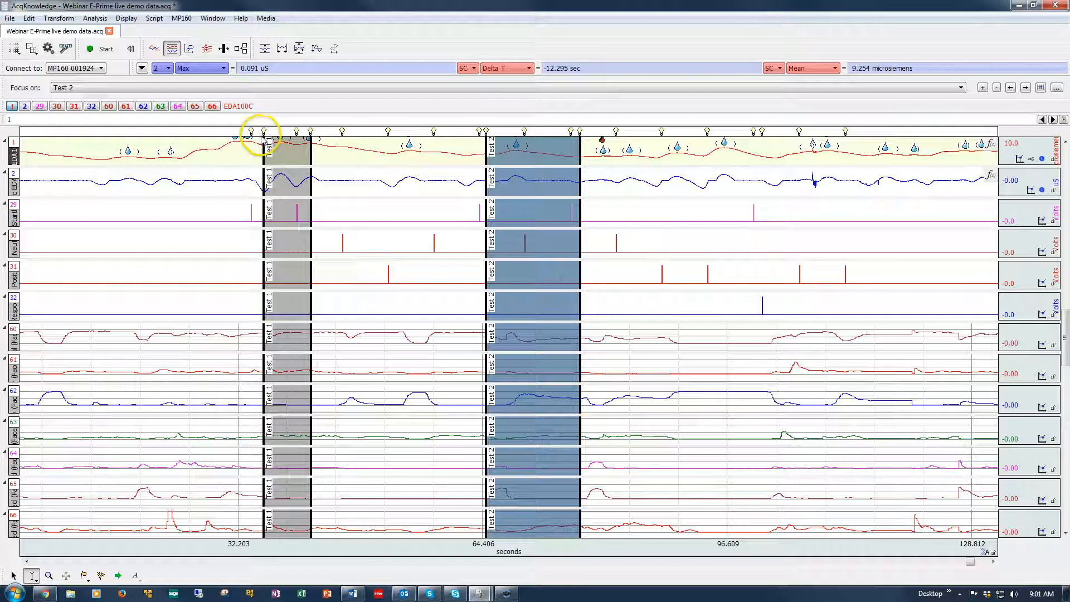
mouse_move(273, 132)
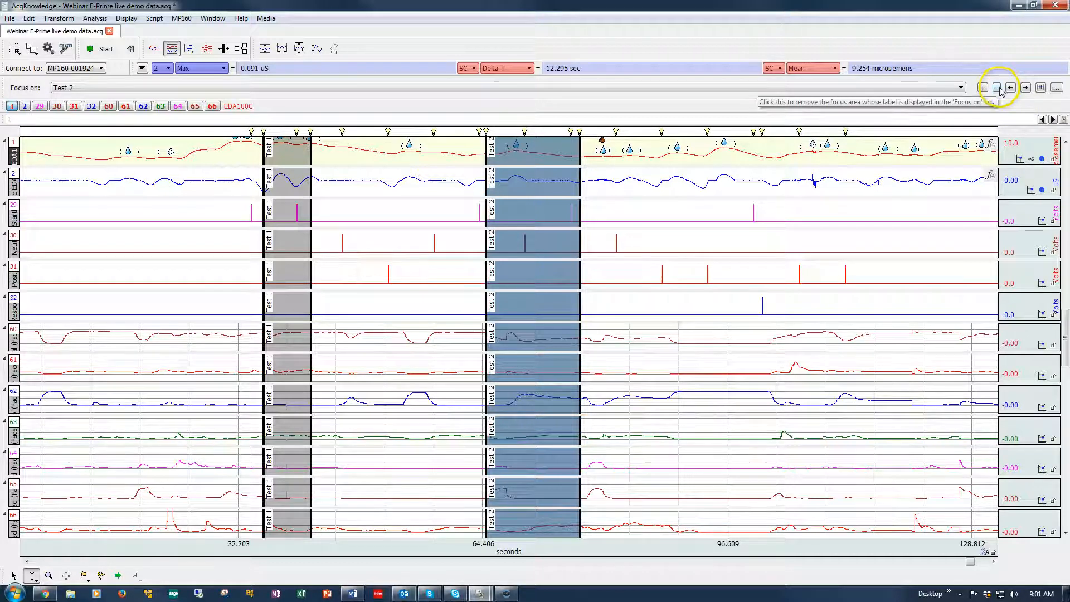
left_click(996, 87)
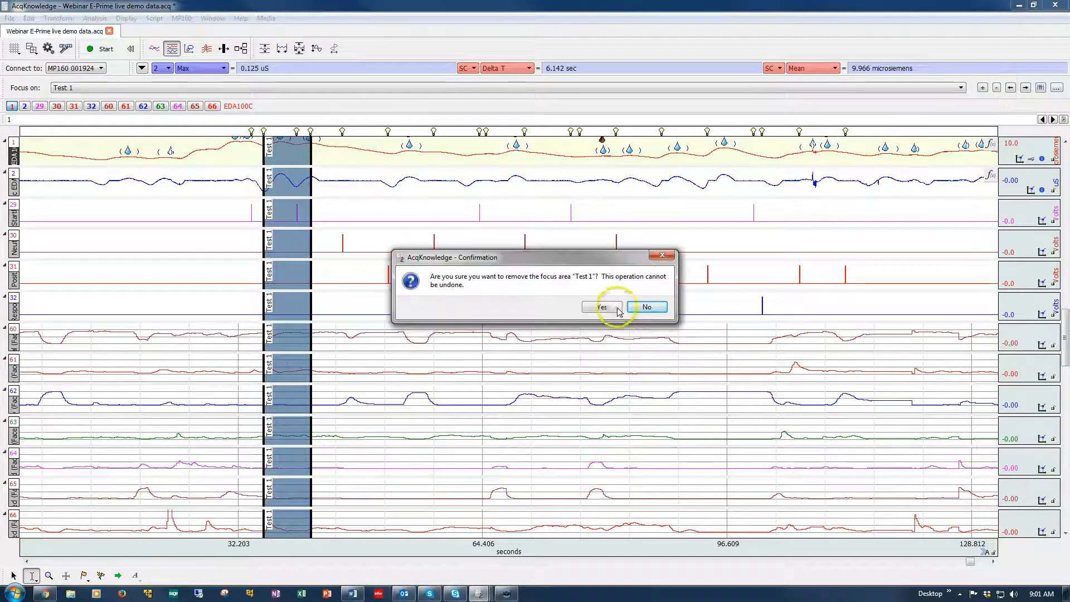
Step: Confirm removing Test 1, then create chained focus areas where each end event also starts the next
left_click(601, 306)
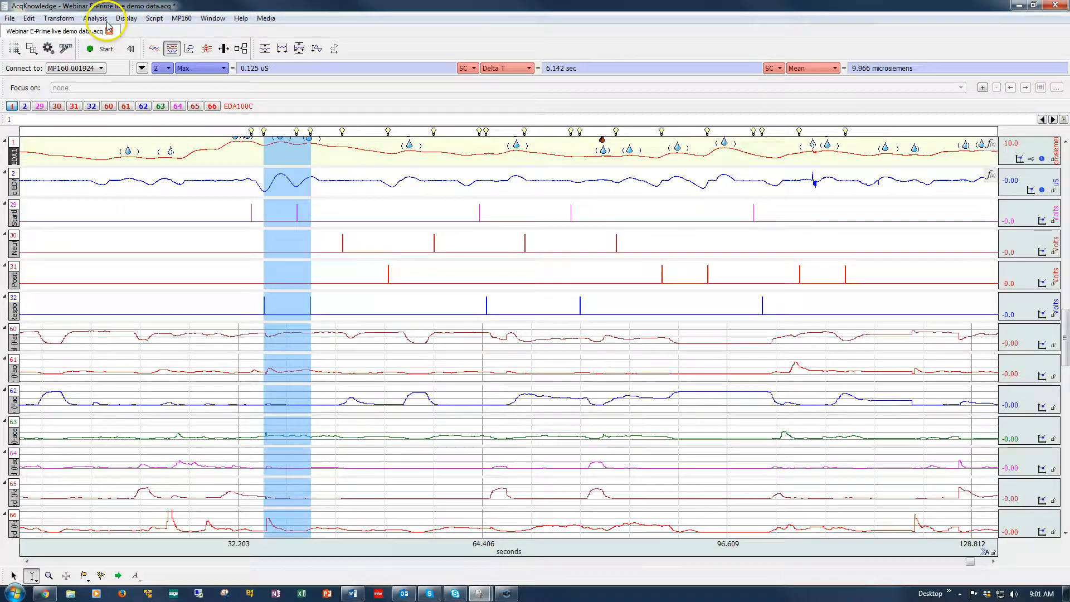
left_click(96, 17)
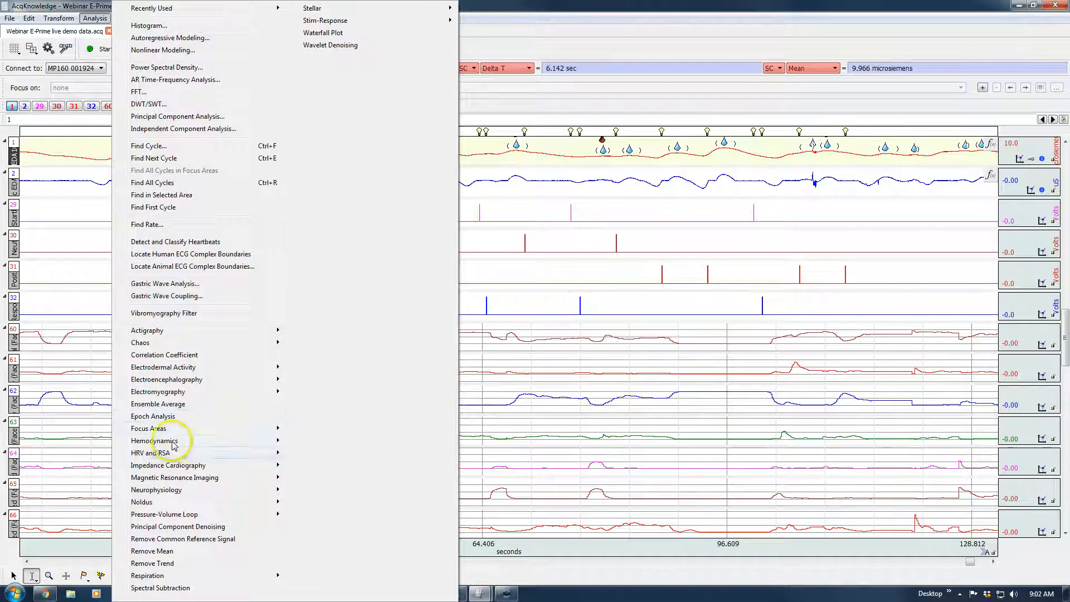
mouse_move(148, 428)
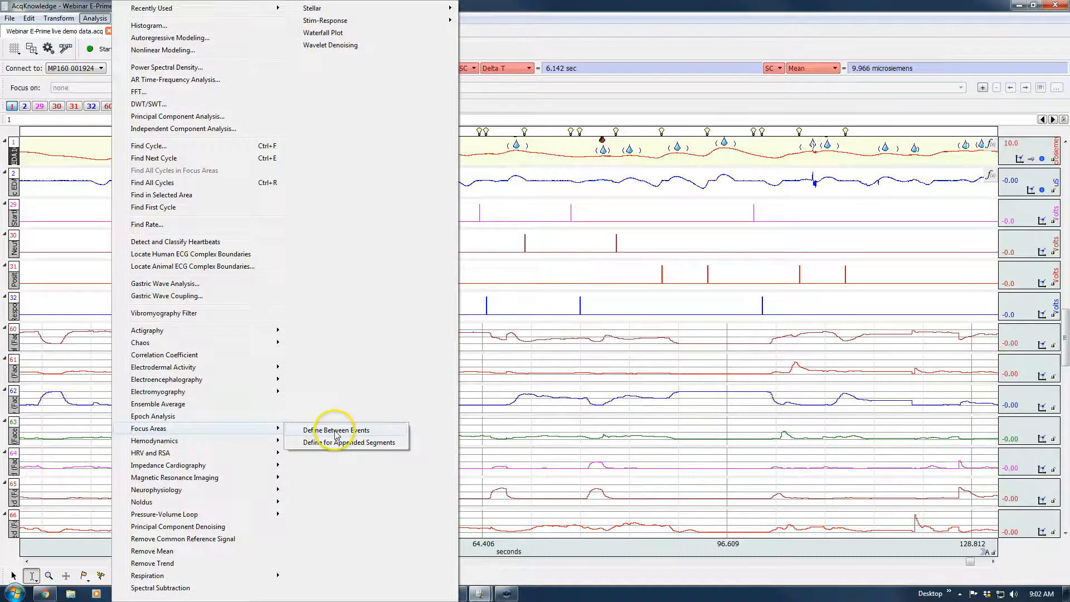
left_click(336, 430)
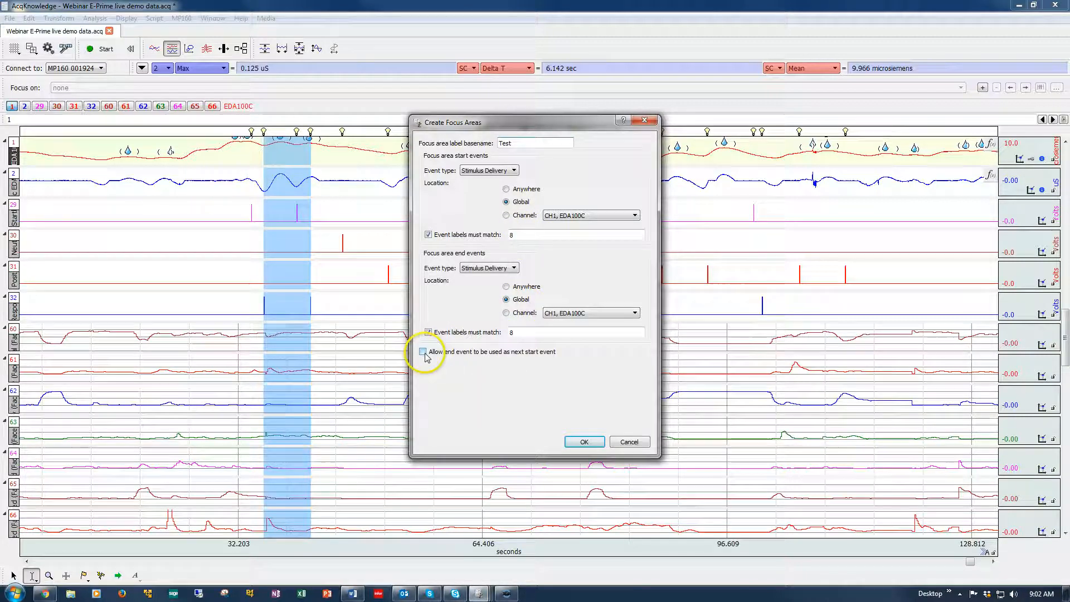
left_click(429, 351)
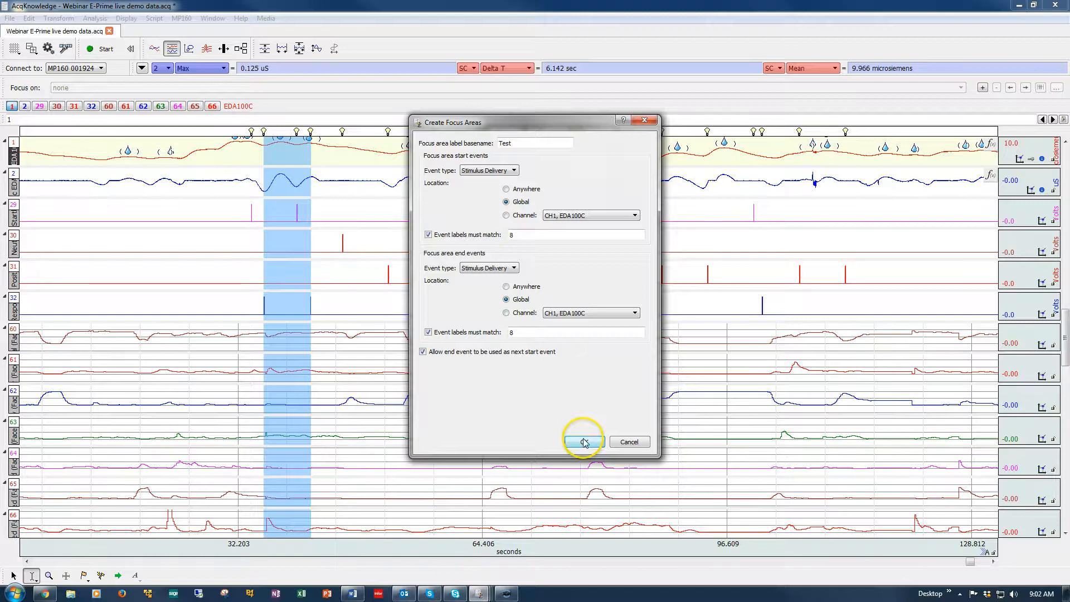
left_click(583, 442)
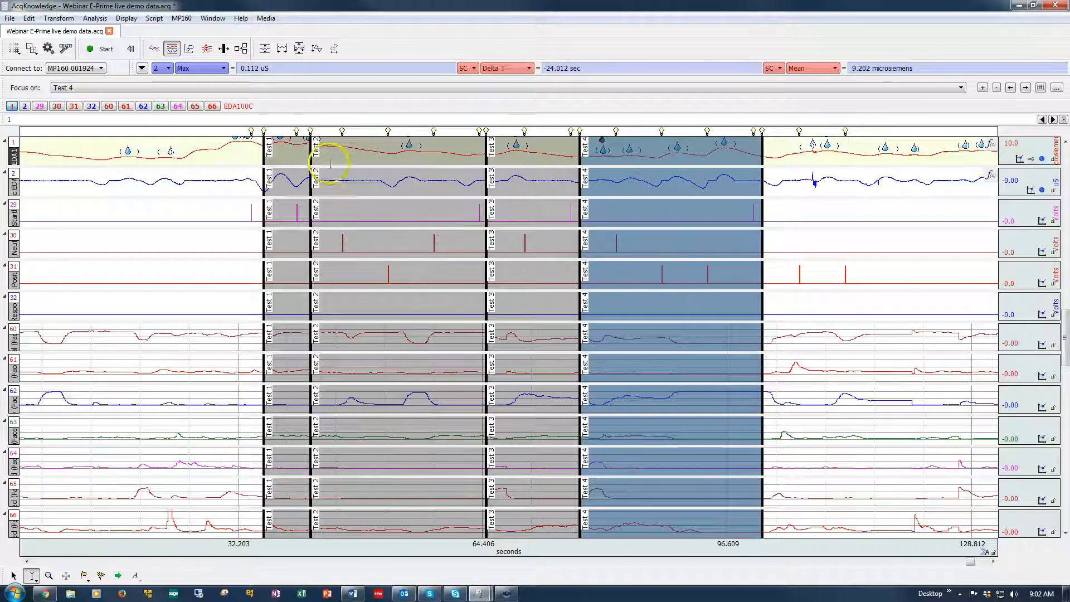
mouse_move(529, 147)
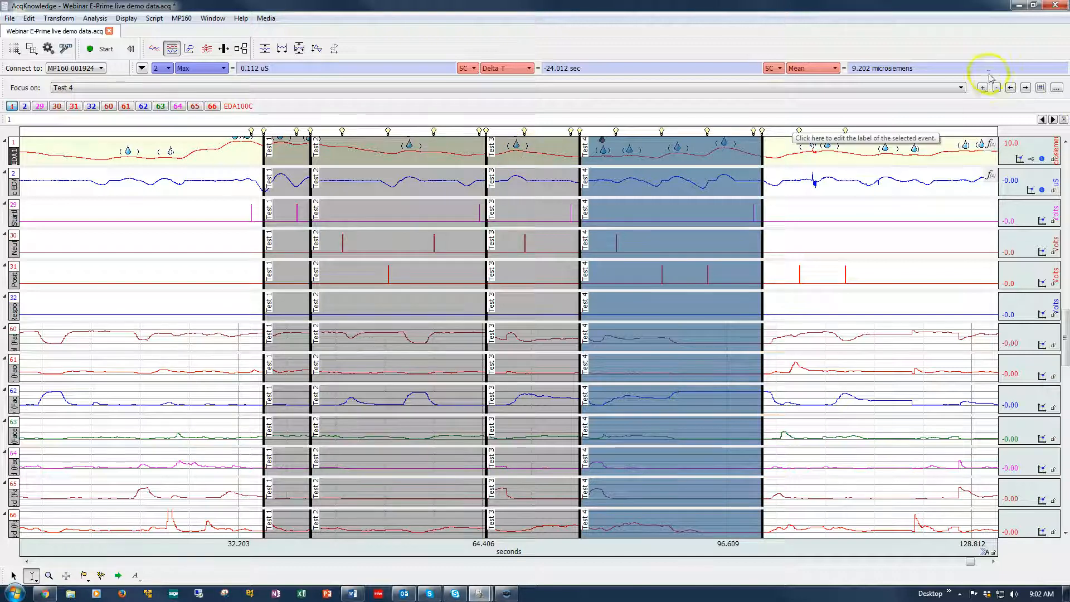
Step: Remove the Test 4 focus area from the chained set
left_click(996, 87)
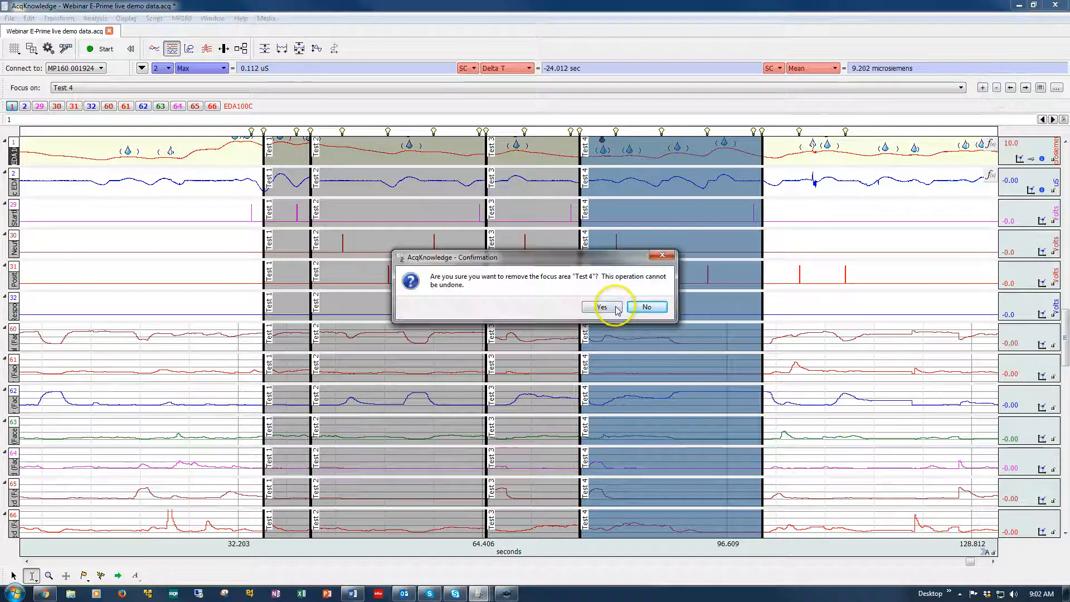
Step: Confirm removing focus areas Test 4 through Test 1 so none remain defined
left_click(601, 307)
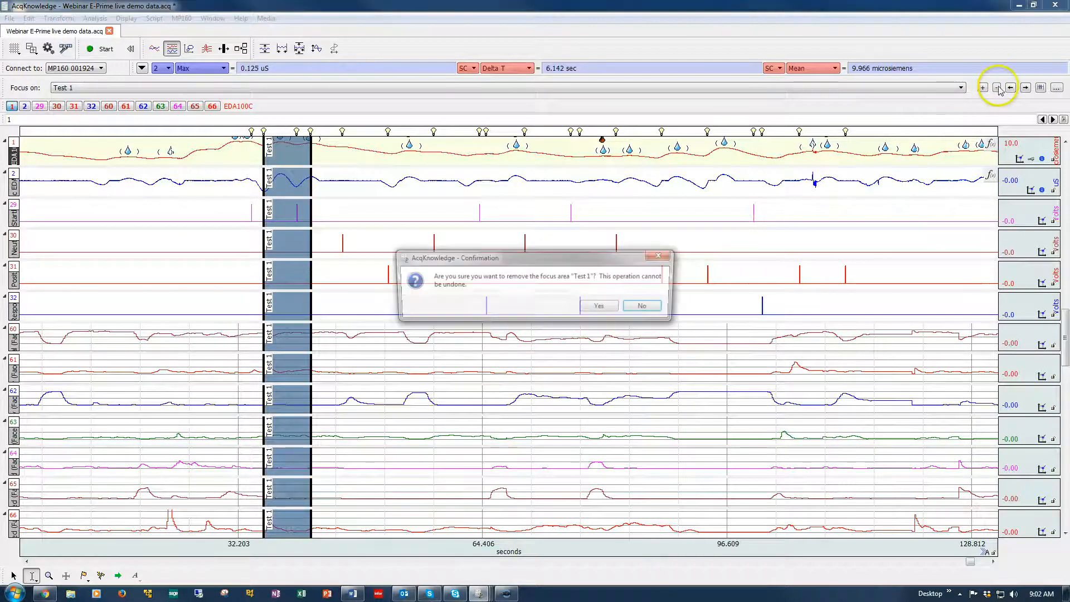
left_click(598, 306)
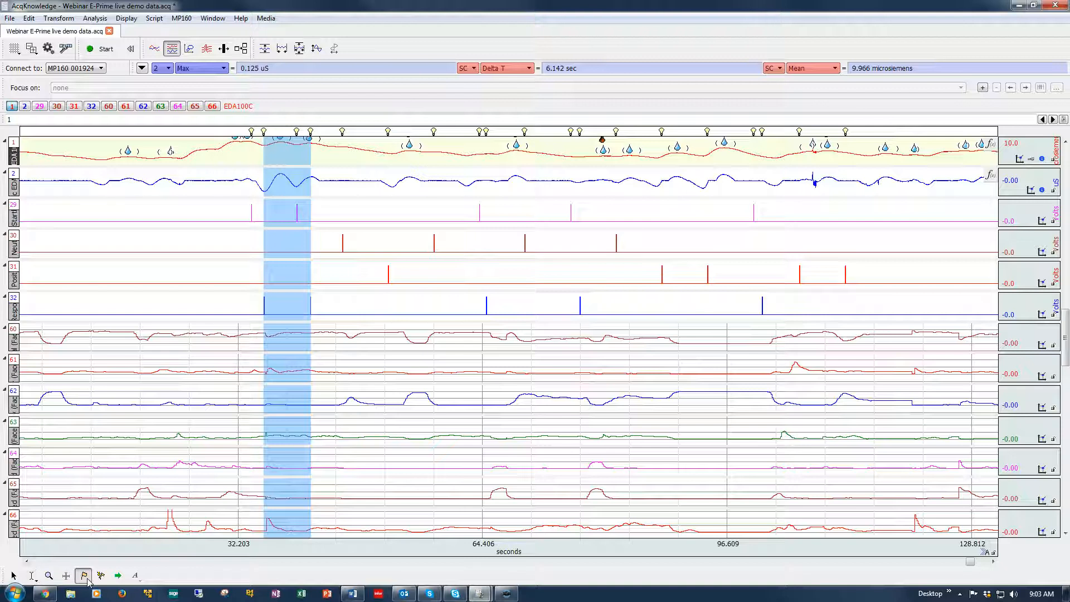
left_click(84, 575)
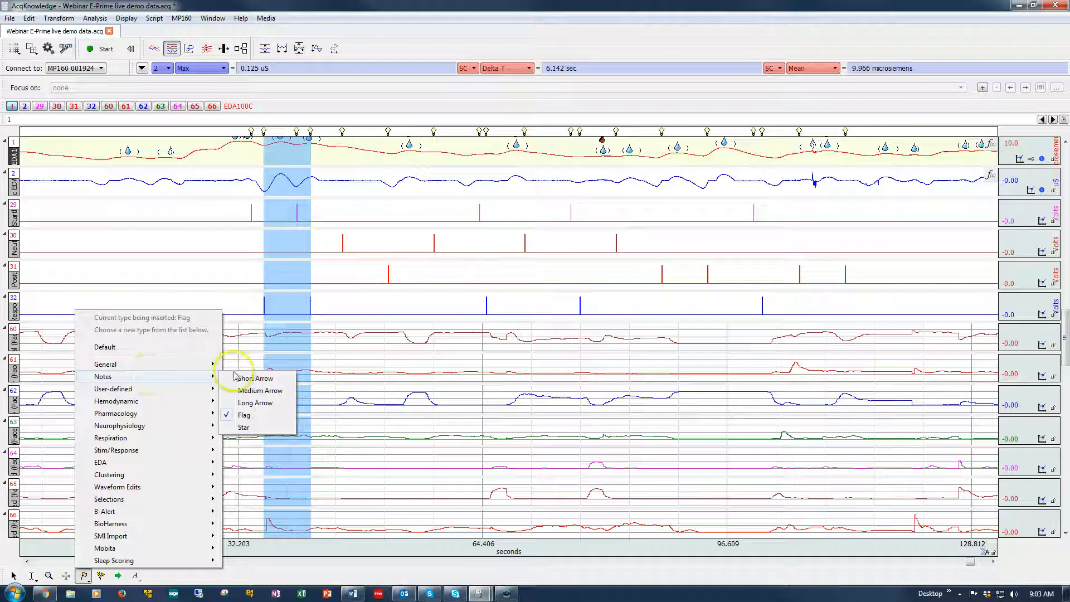
mouse_move(245, 434)
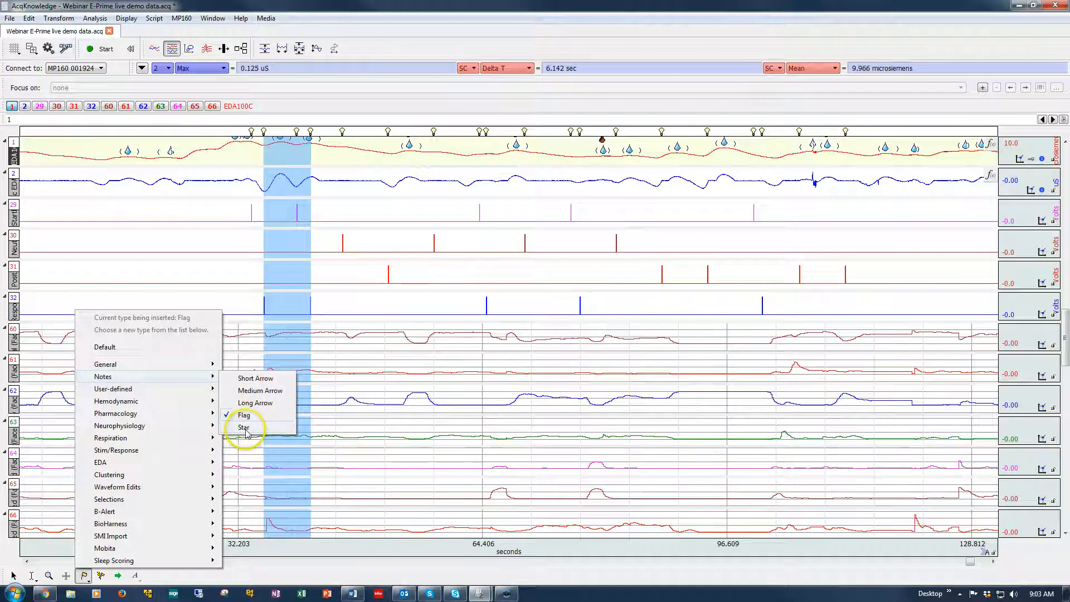
left_click(244, 427)
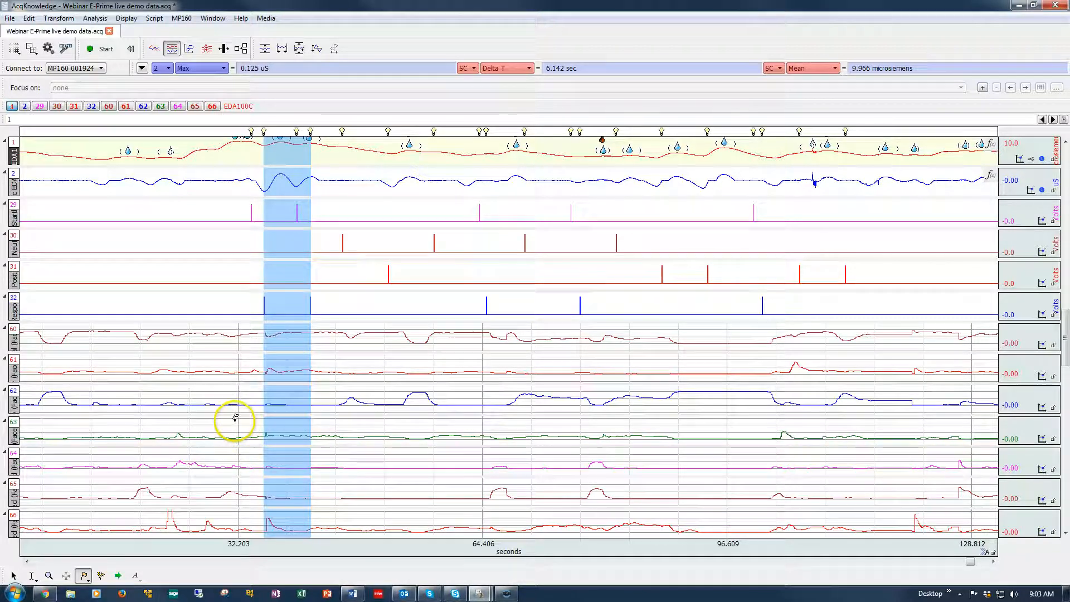
mouse_move(66, 384)
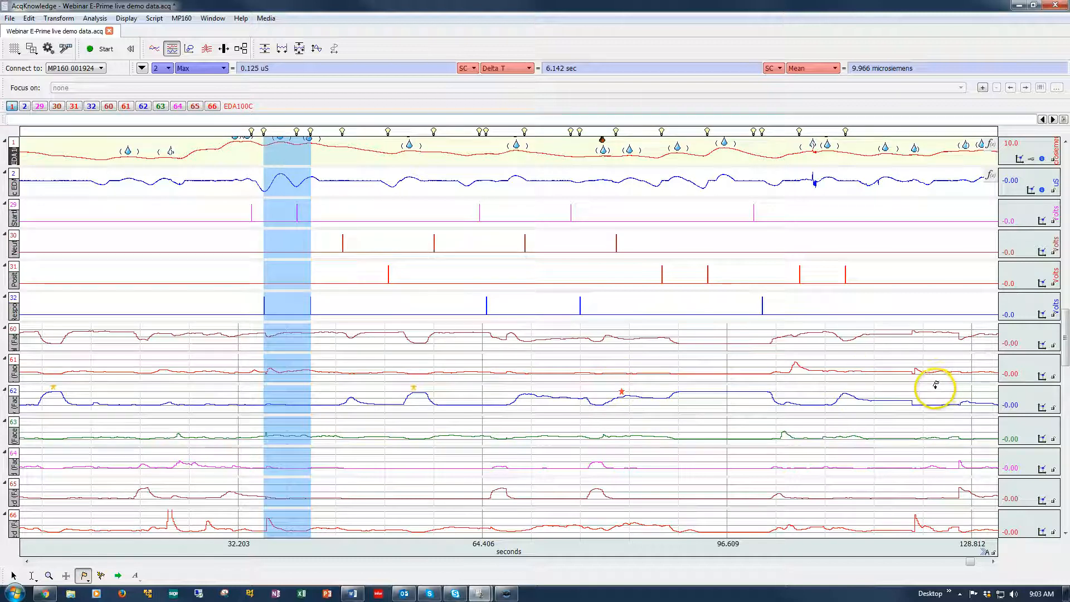
mouse_move(339, 408)
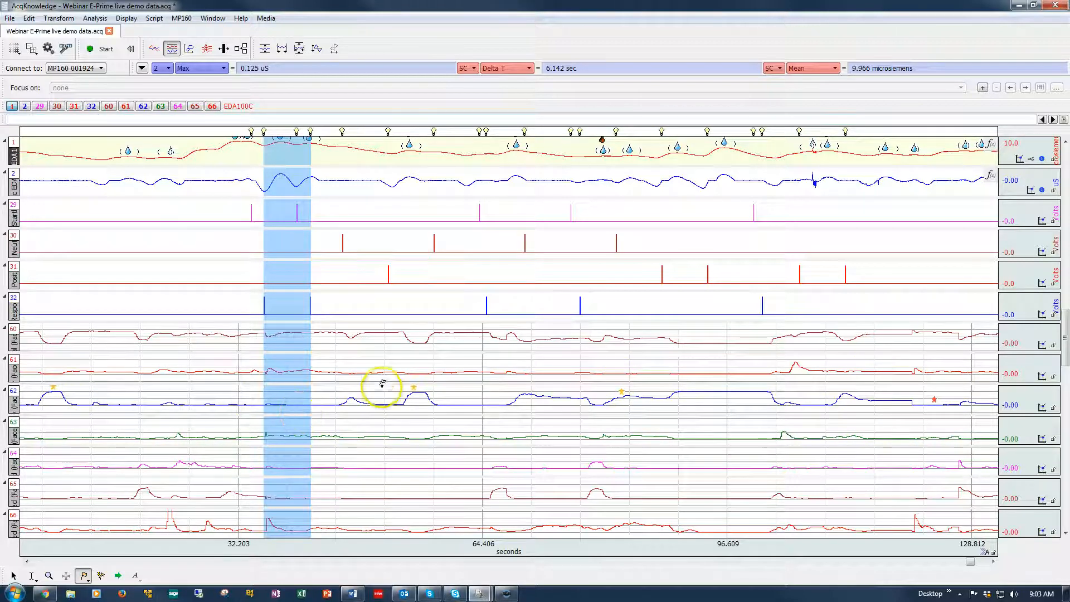
mouse_move(157, 375)
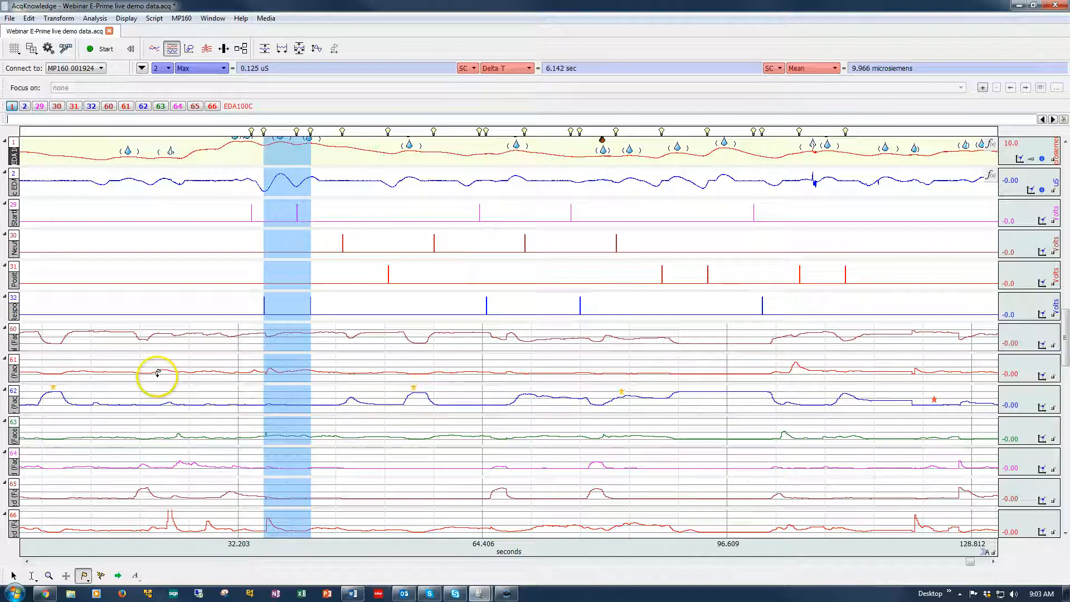
mouse_move(415, 384)
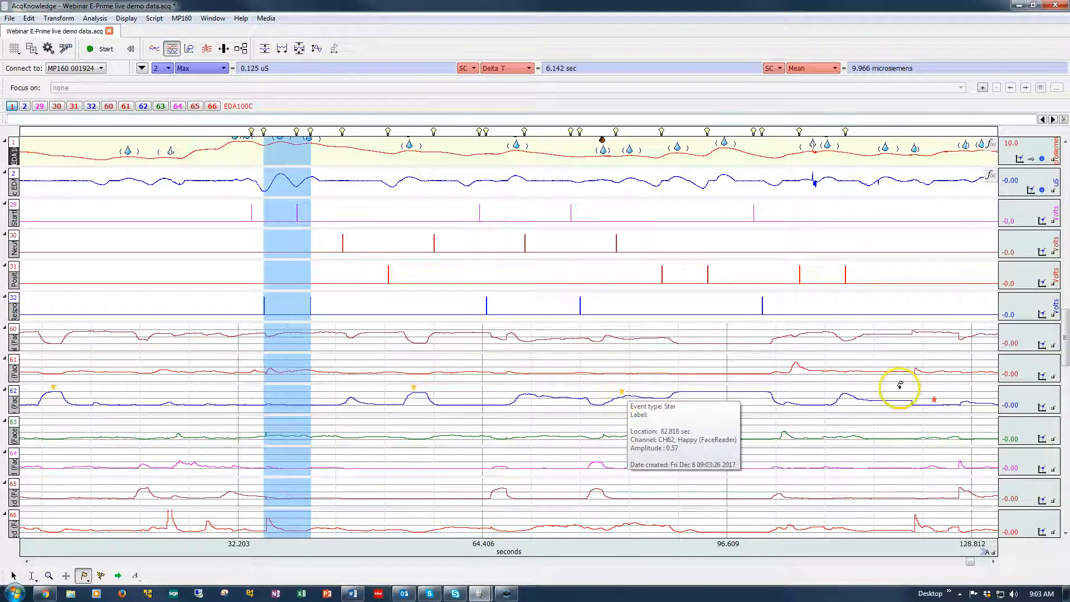
mouse_move(344, 399)
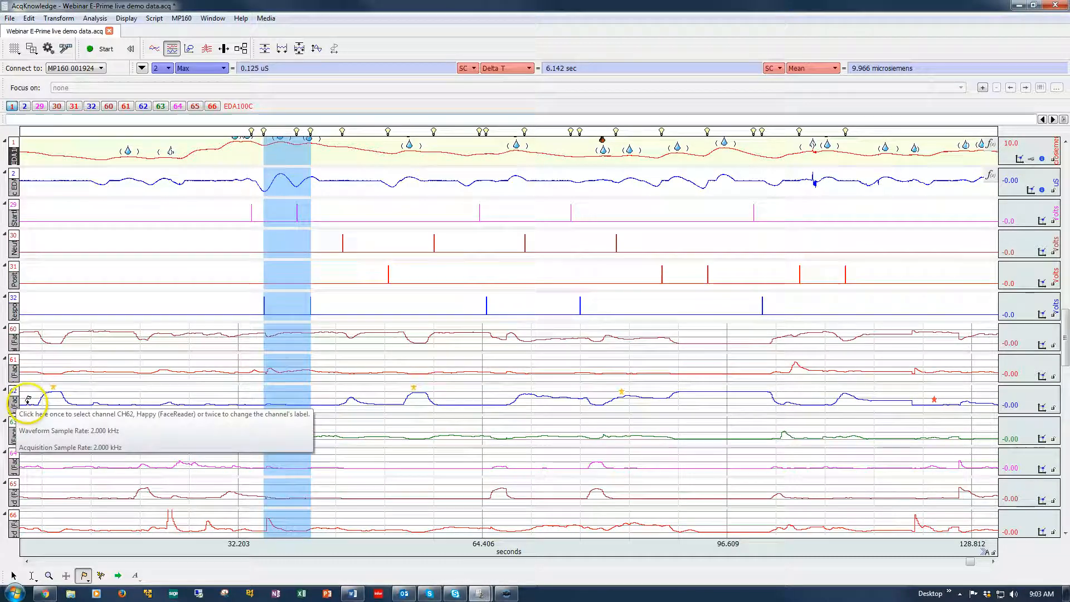
left_click(13, 399)
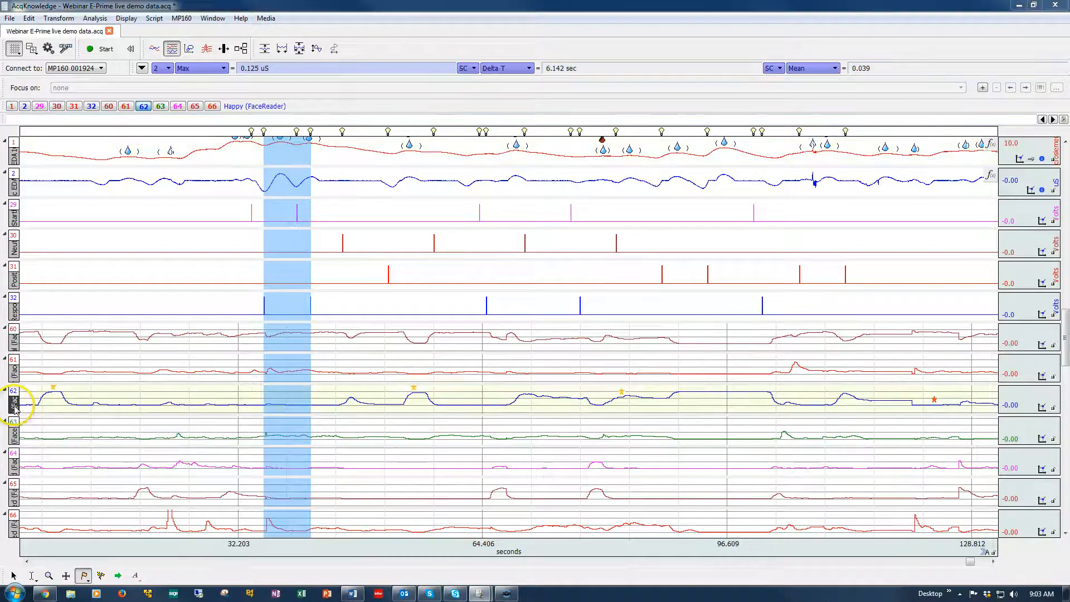
double_click(13, 403)
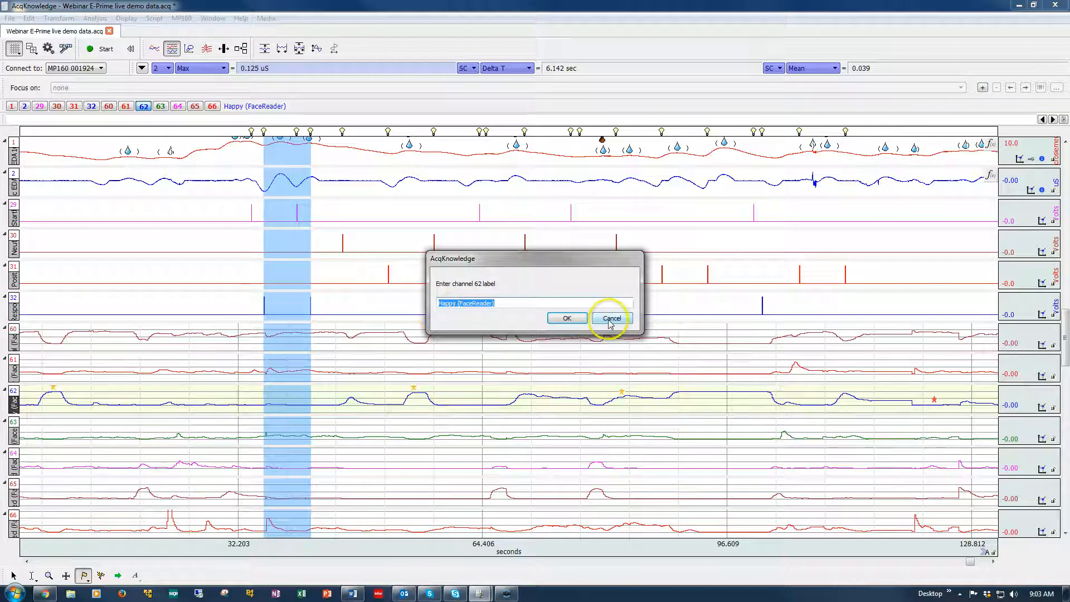
left_click(610, 317)
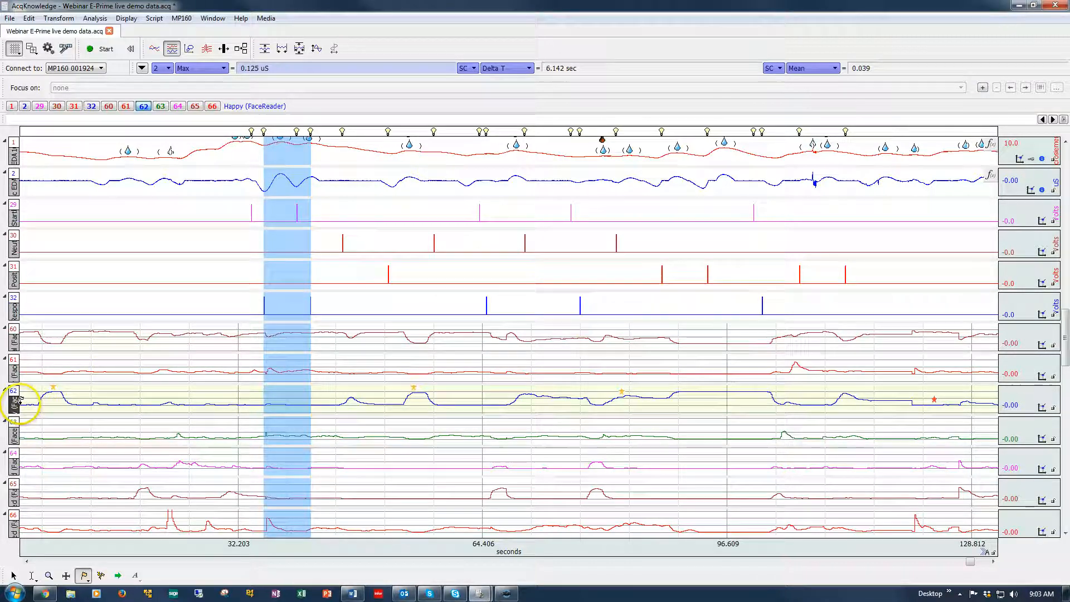
left_click(95, 18)
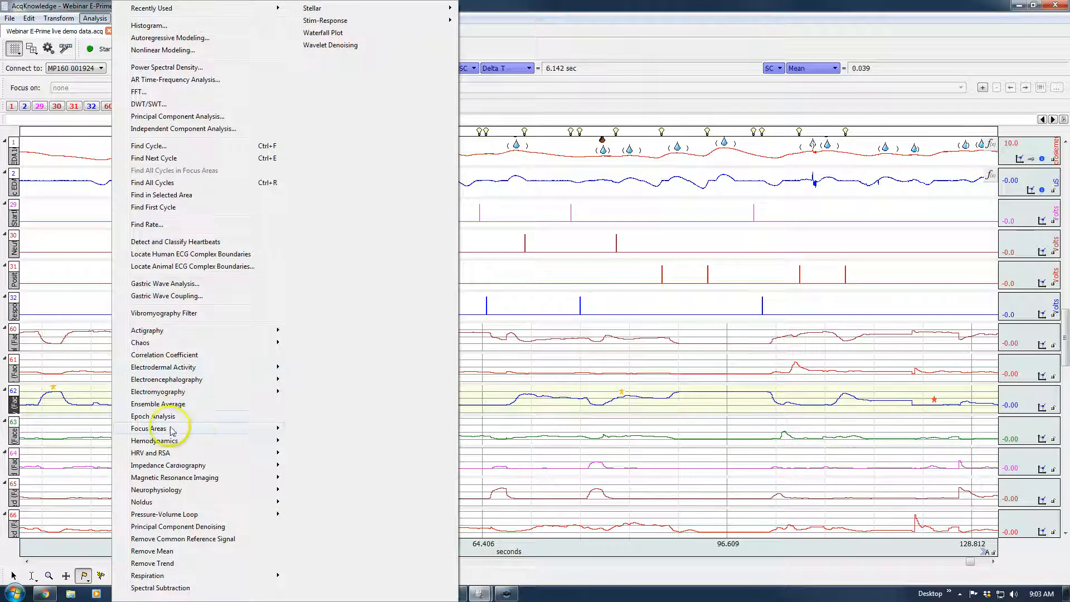
mouse_move(153, 428)
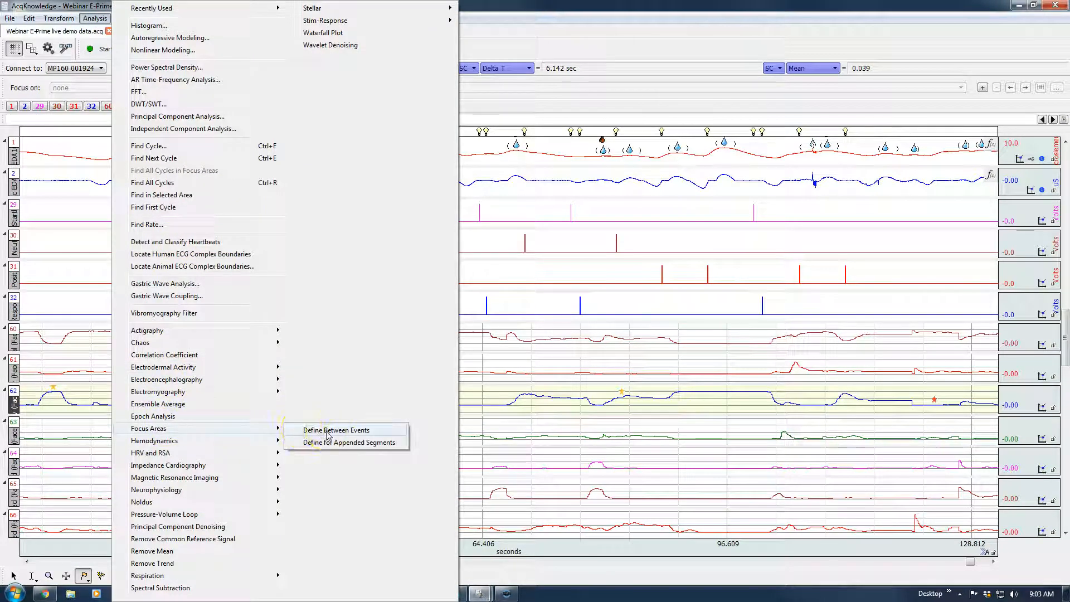
Step: Start Define Between Events with Star start events limited to channel 62, Happy (FaceReader)
left_click(336, 430)
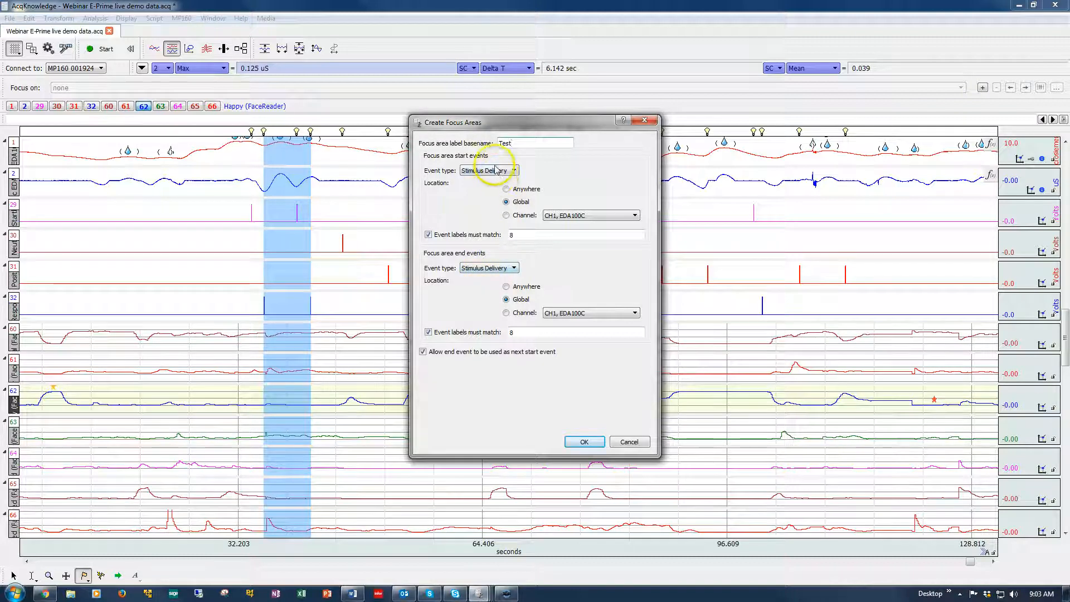
left_click(487, 170)
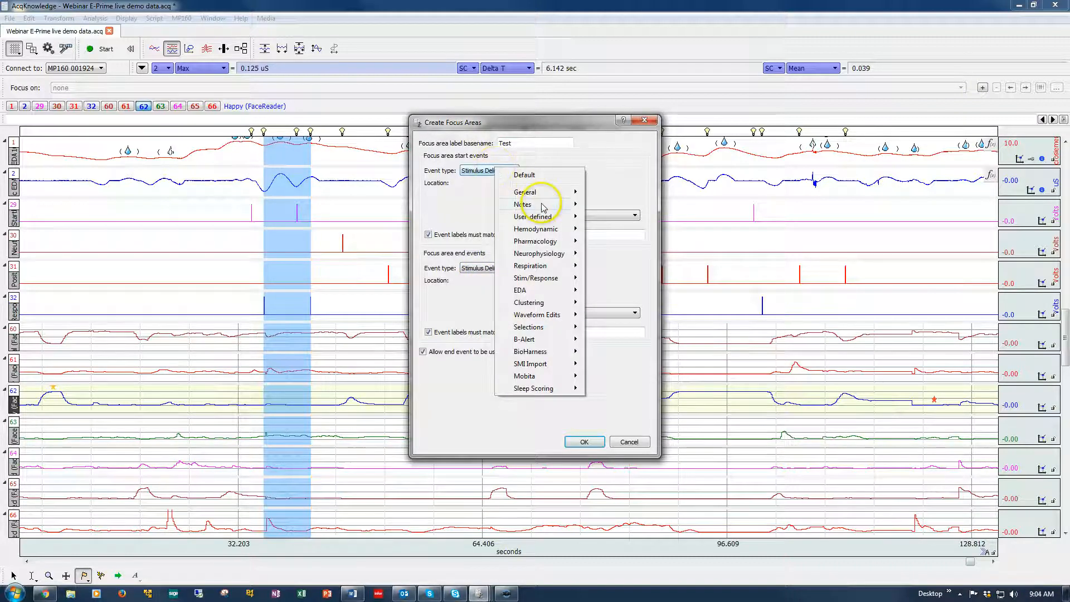
mouse_move(523, 204)
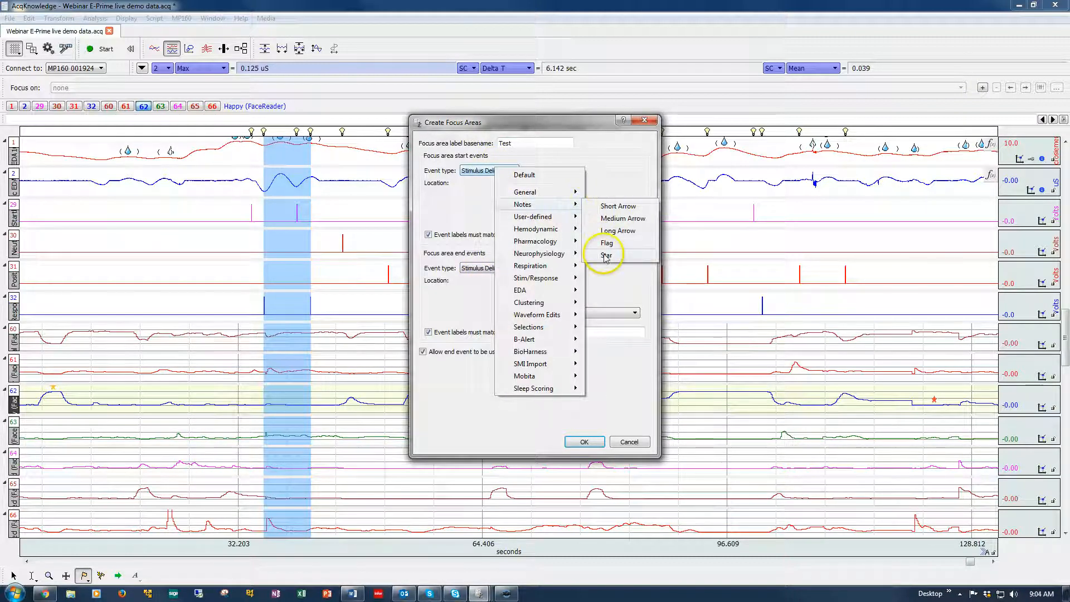
left_click(606, 254)
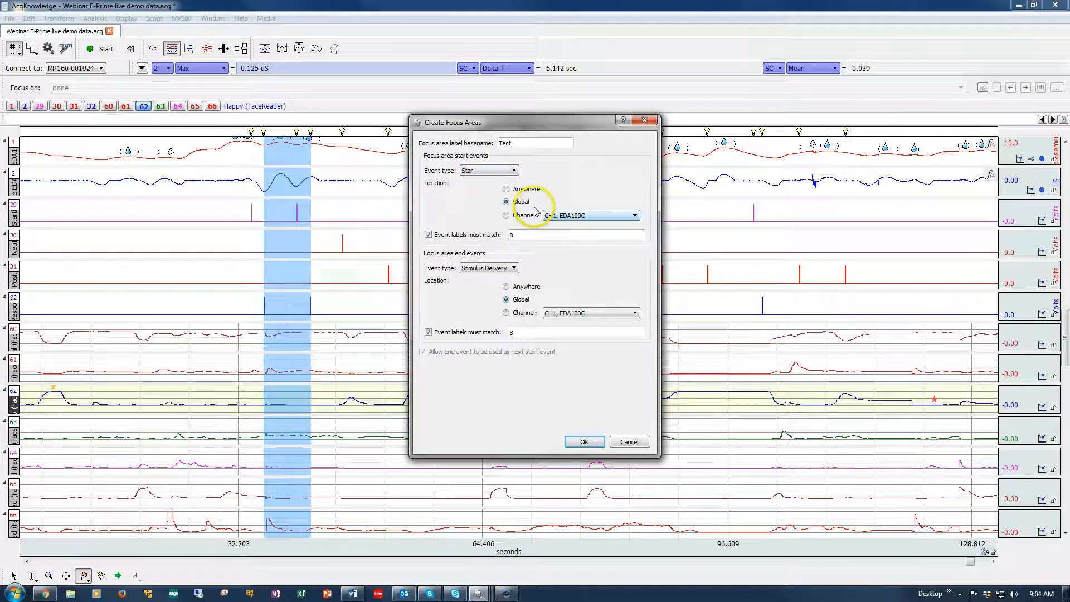
left_click(633, 215)
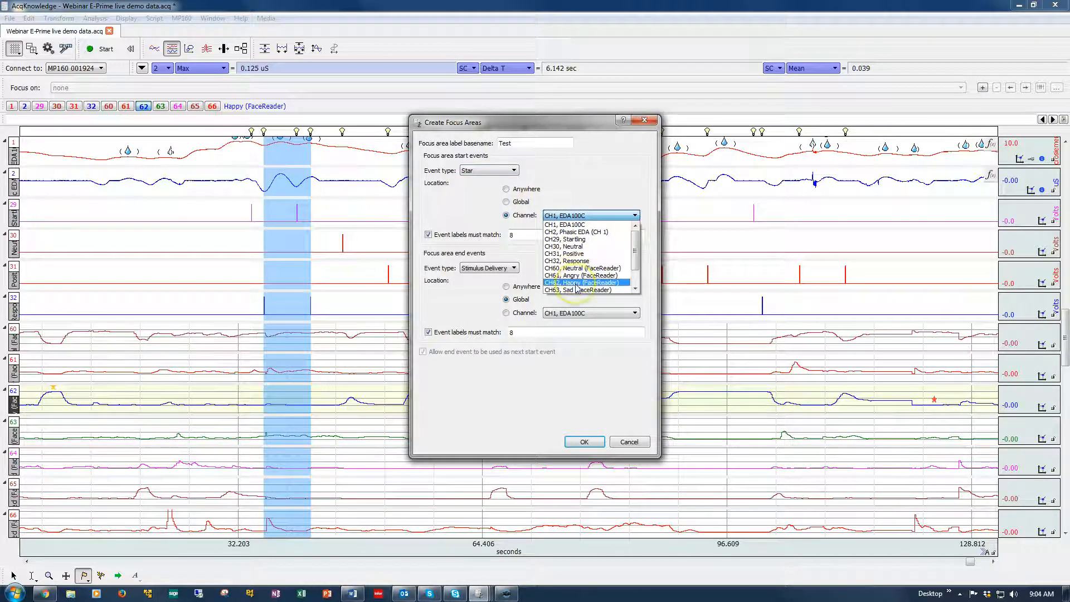
left_click(581, 282)
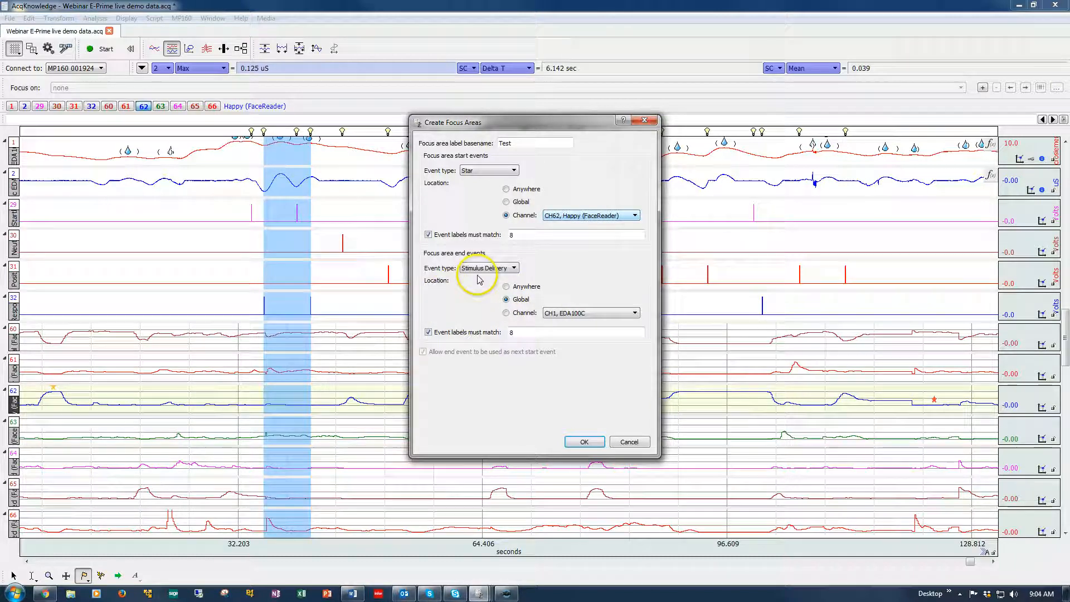
Step: Set Star end events without label matching and confirm the focus-area settings
left_click(513, 267)
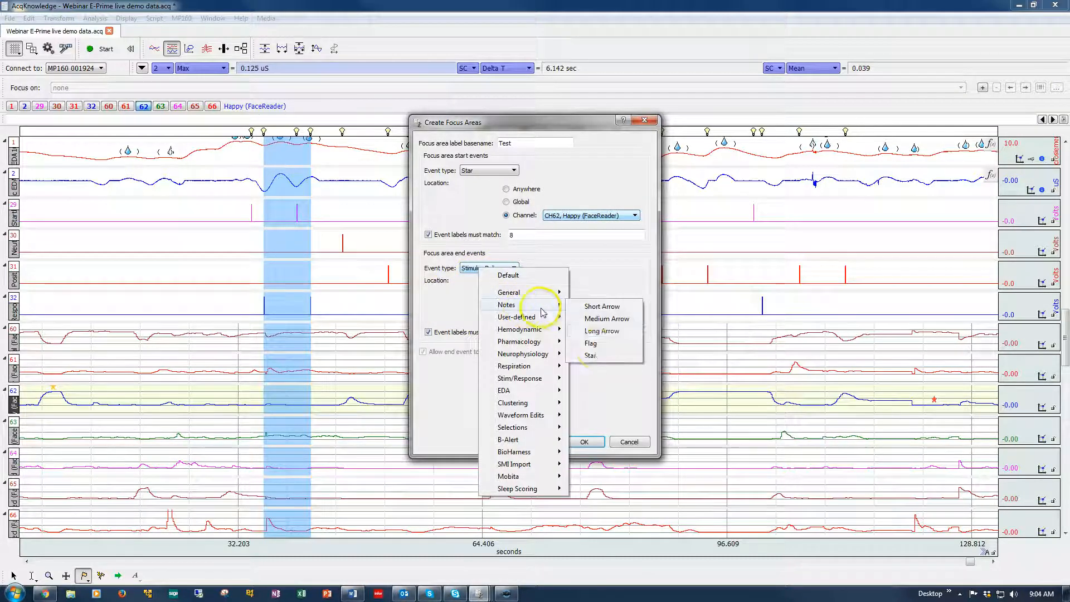
left_click(590, 355)
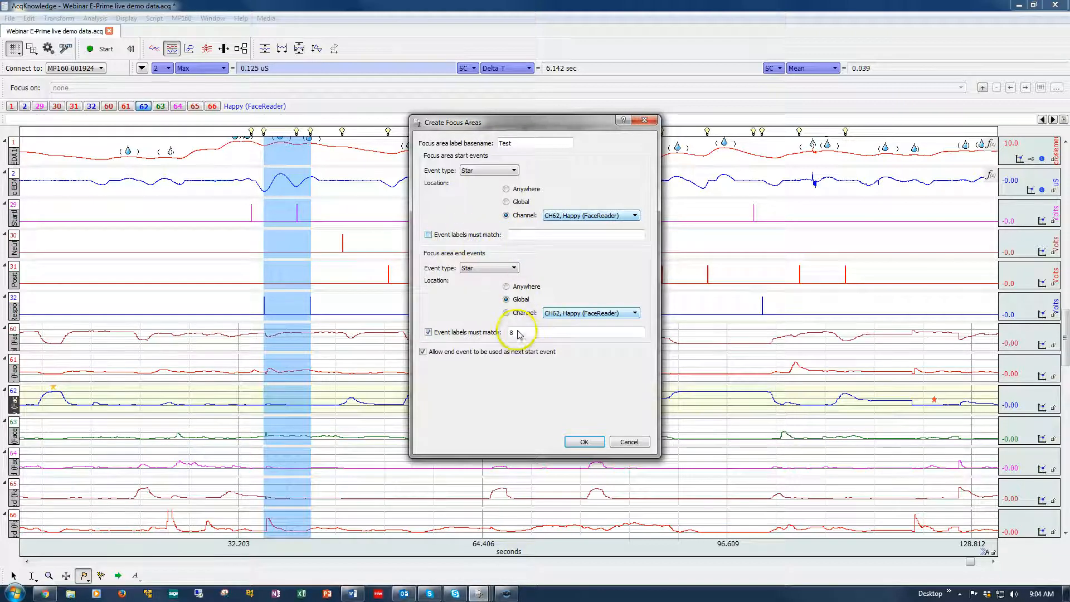
left_click(428, 333)
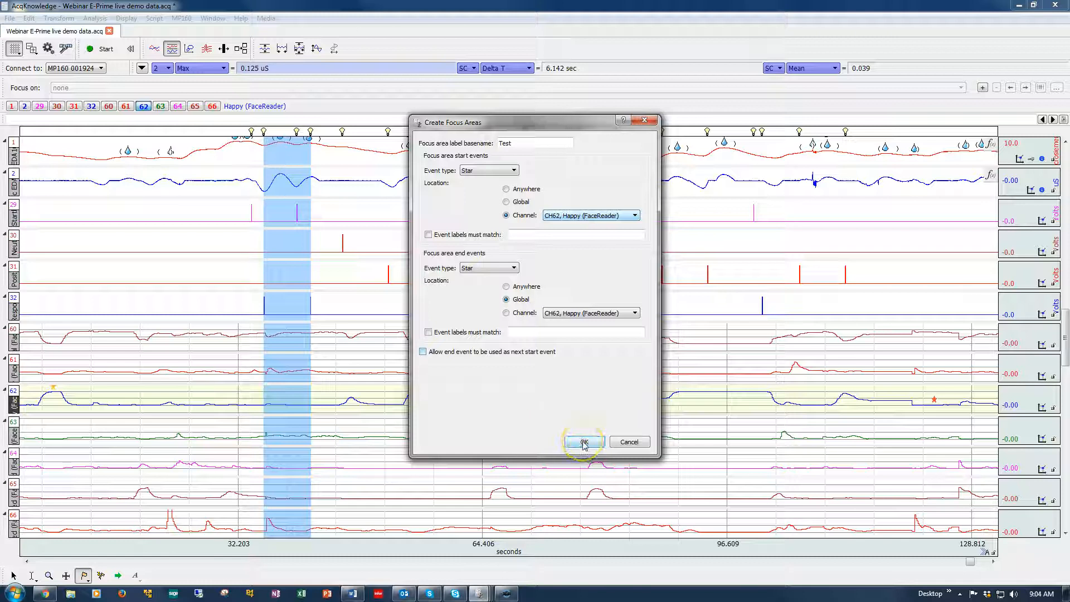
left_click(582, 442)
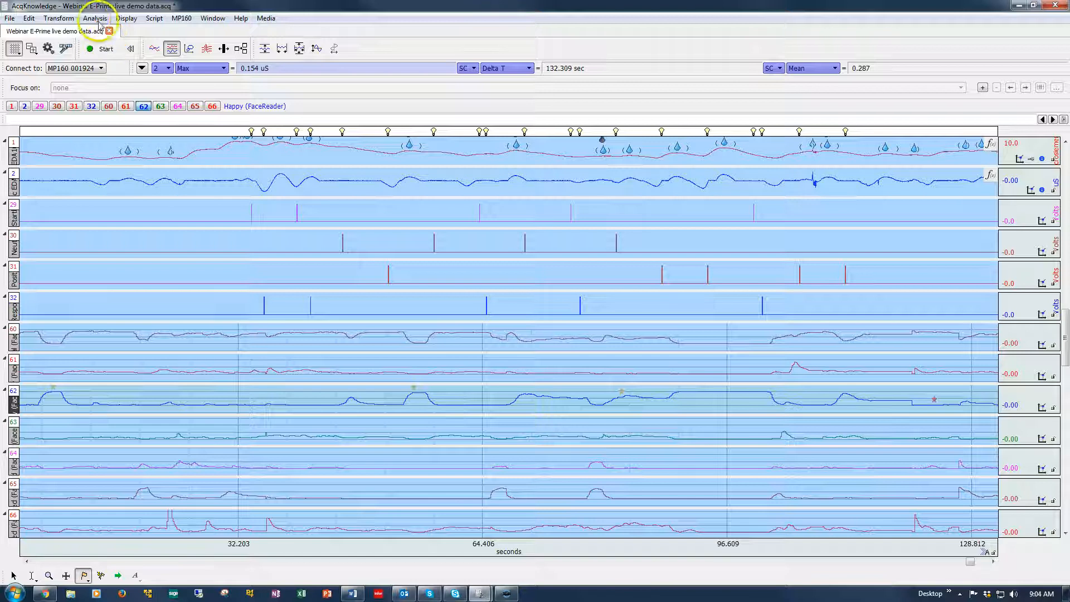
Step: Redefine between-events focus areas with end events also on channel 62, creating Test 1 and Test 2
left_click(95, 18)
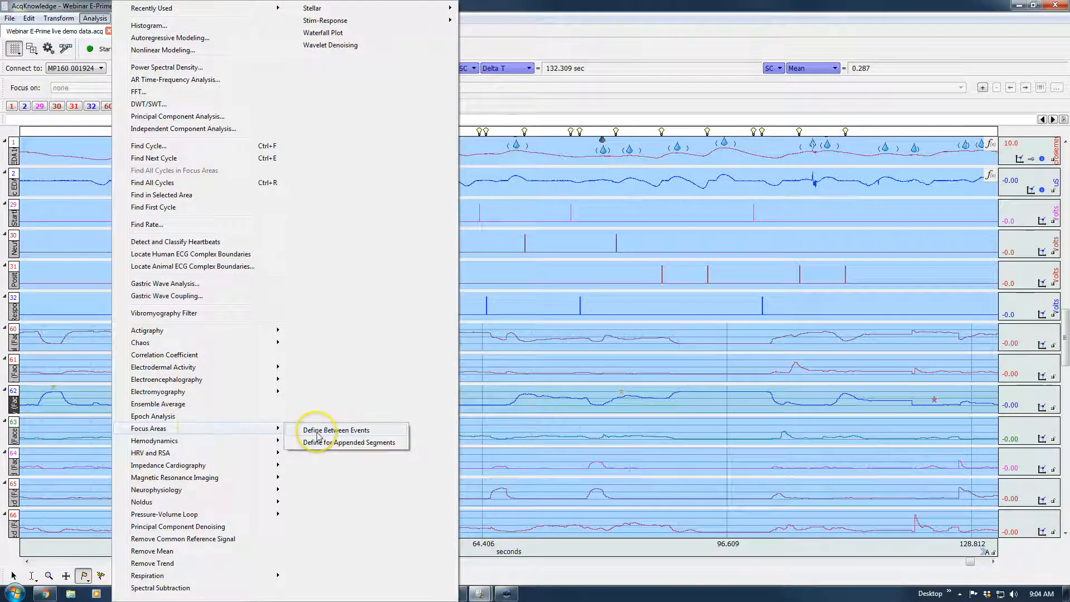
left_click(336, 431)
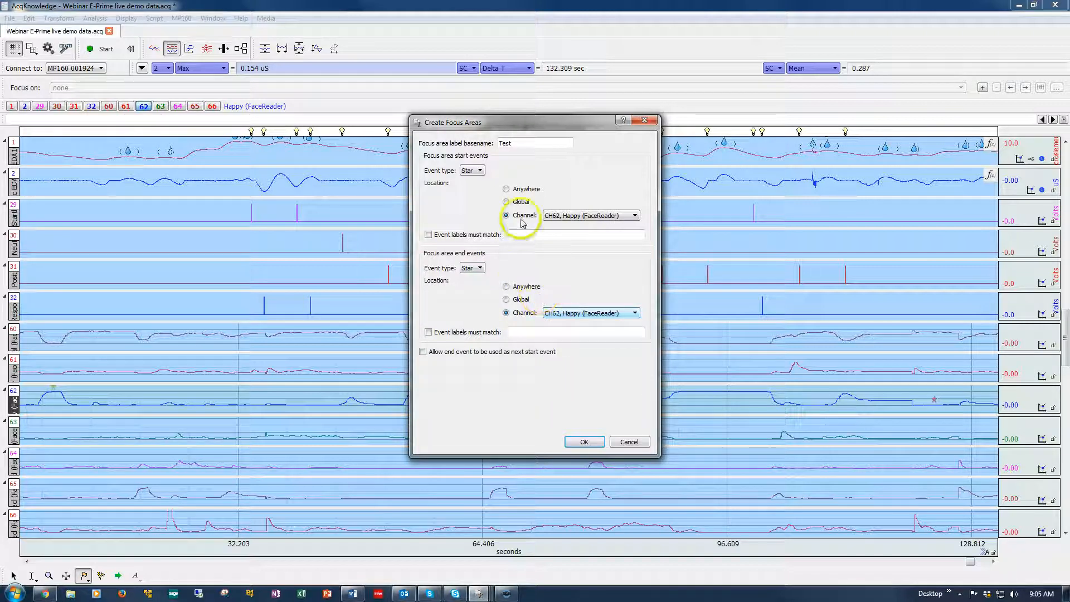
mouse_move(482, 220)
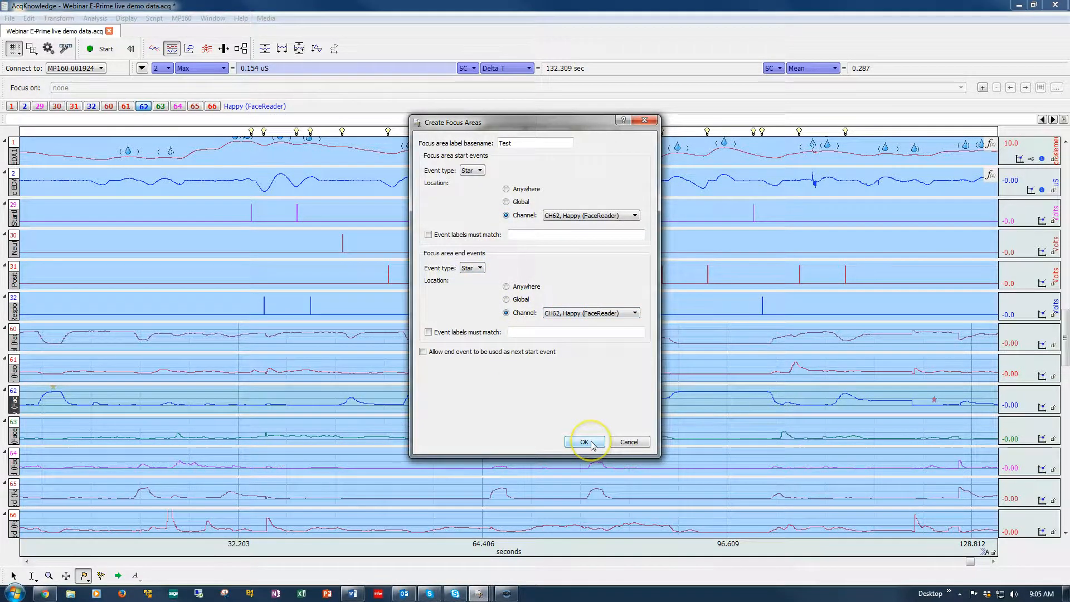
left_click(582, 442)
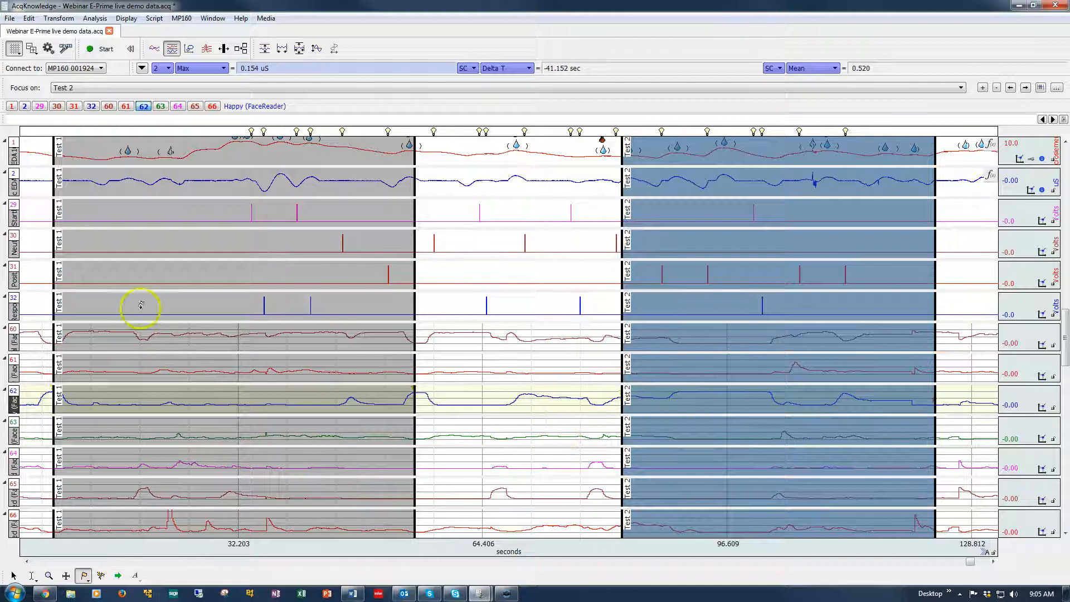
mouse_move(843, 361)
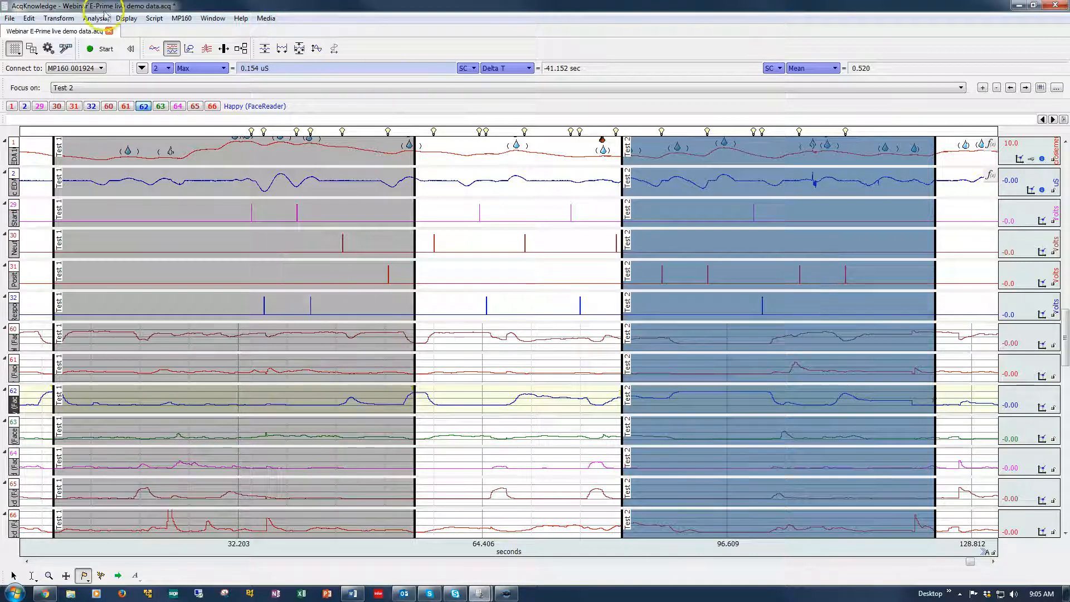
Step: Choose Define for Appended Segments from the Analysis focus-area commands
left_click(95, 18)
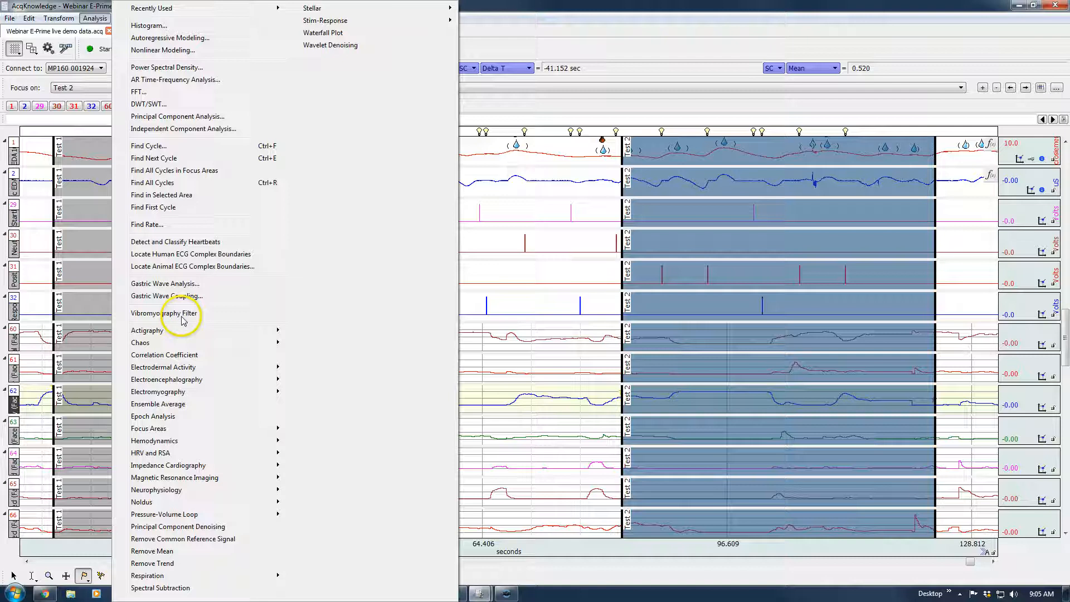
mouse_move(204, 432)
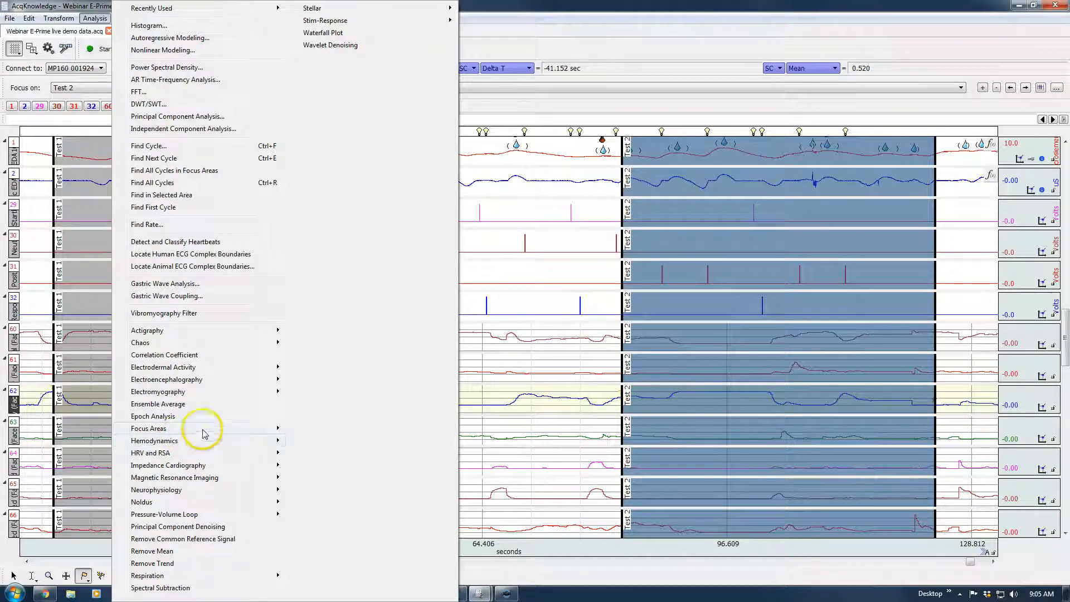
mouse_move(149, 428)
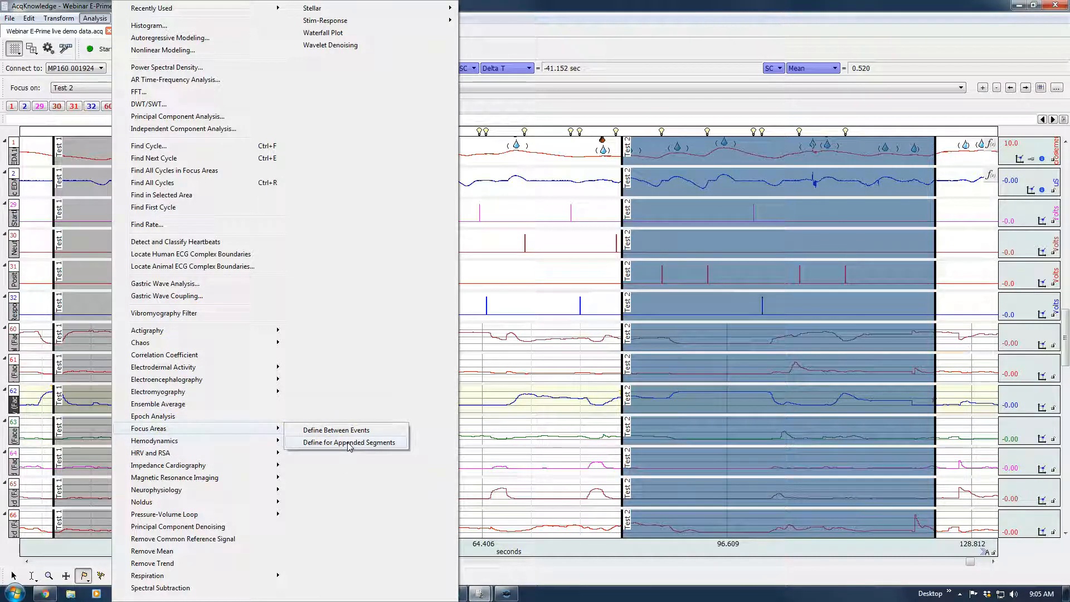
left_click(348, 443)
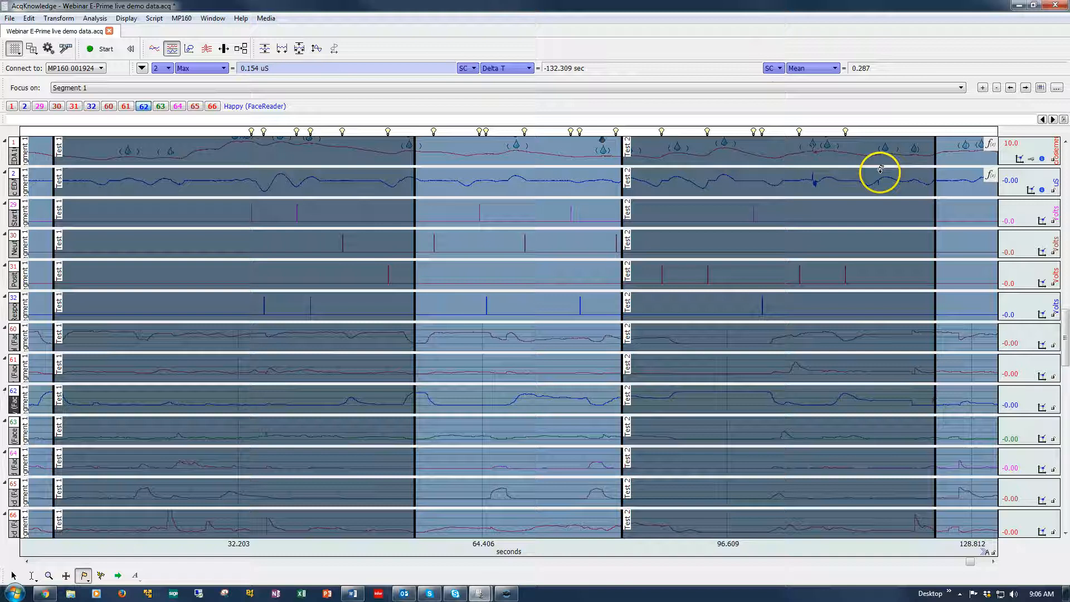
Step: Show the Focus on list offering Segment 1, Test 1 and Test 2
left_click(961, 87)
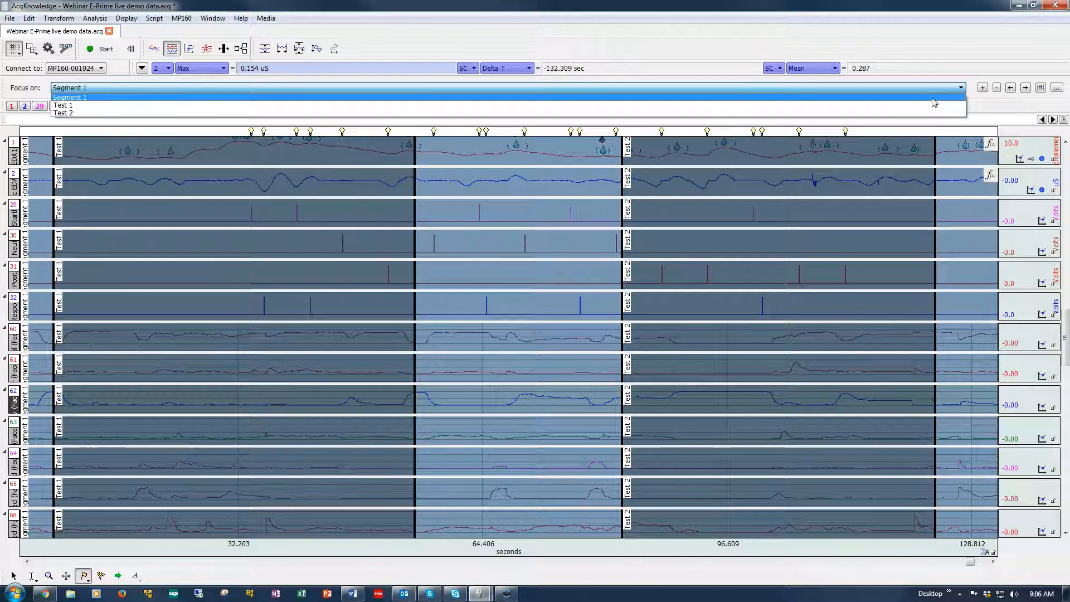
Step: Remove the Segment 1 focus area and confirm, leaving only Test 1 and Test 2
left_click(997, 87)
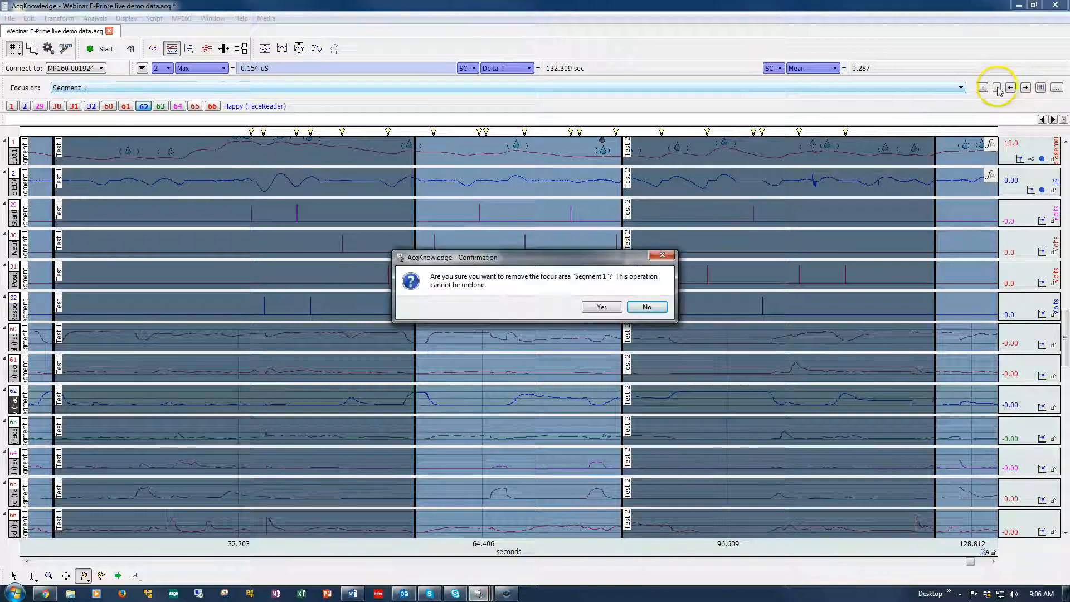
left_click(600, 307)
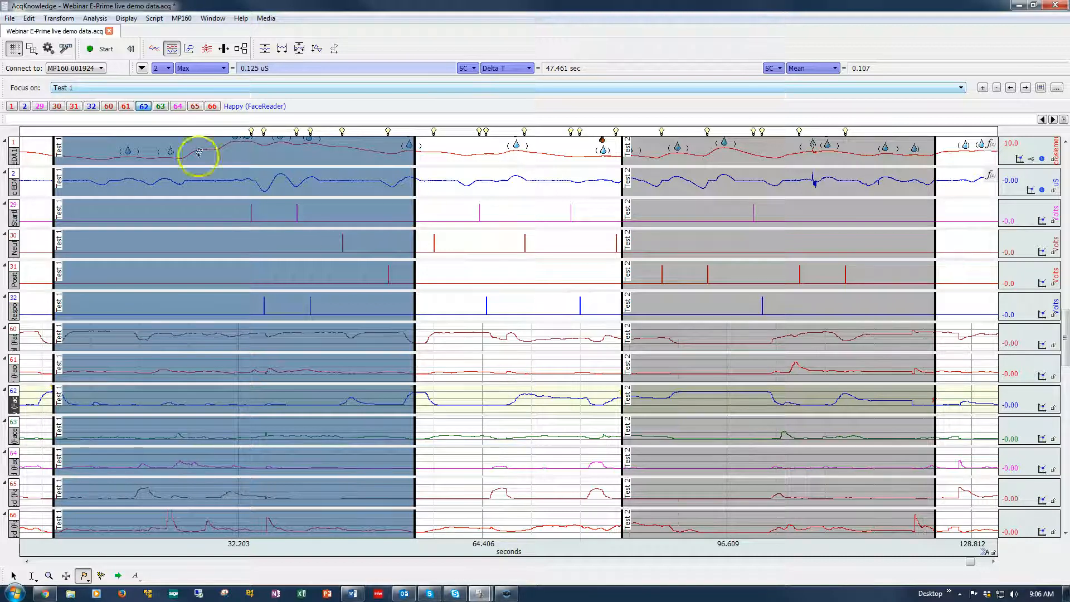
left_click(95, 18)
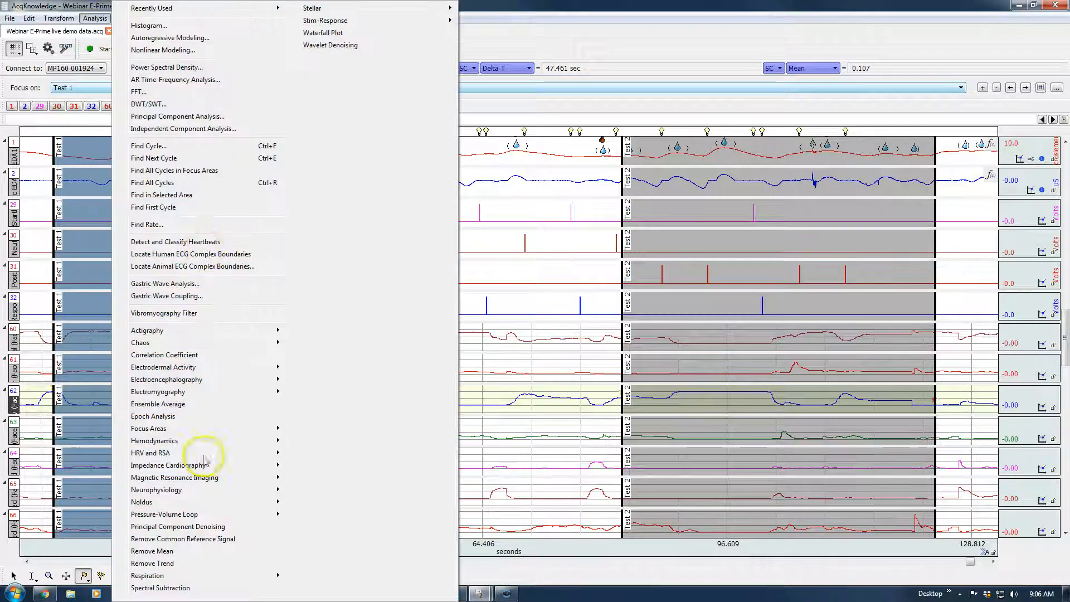